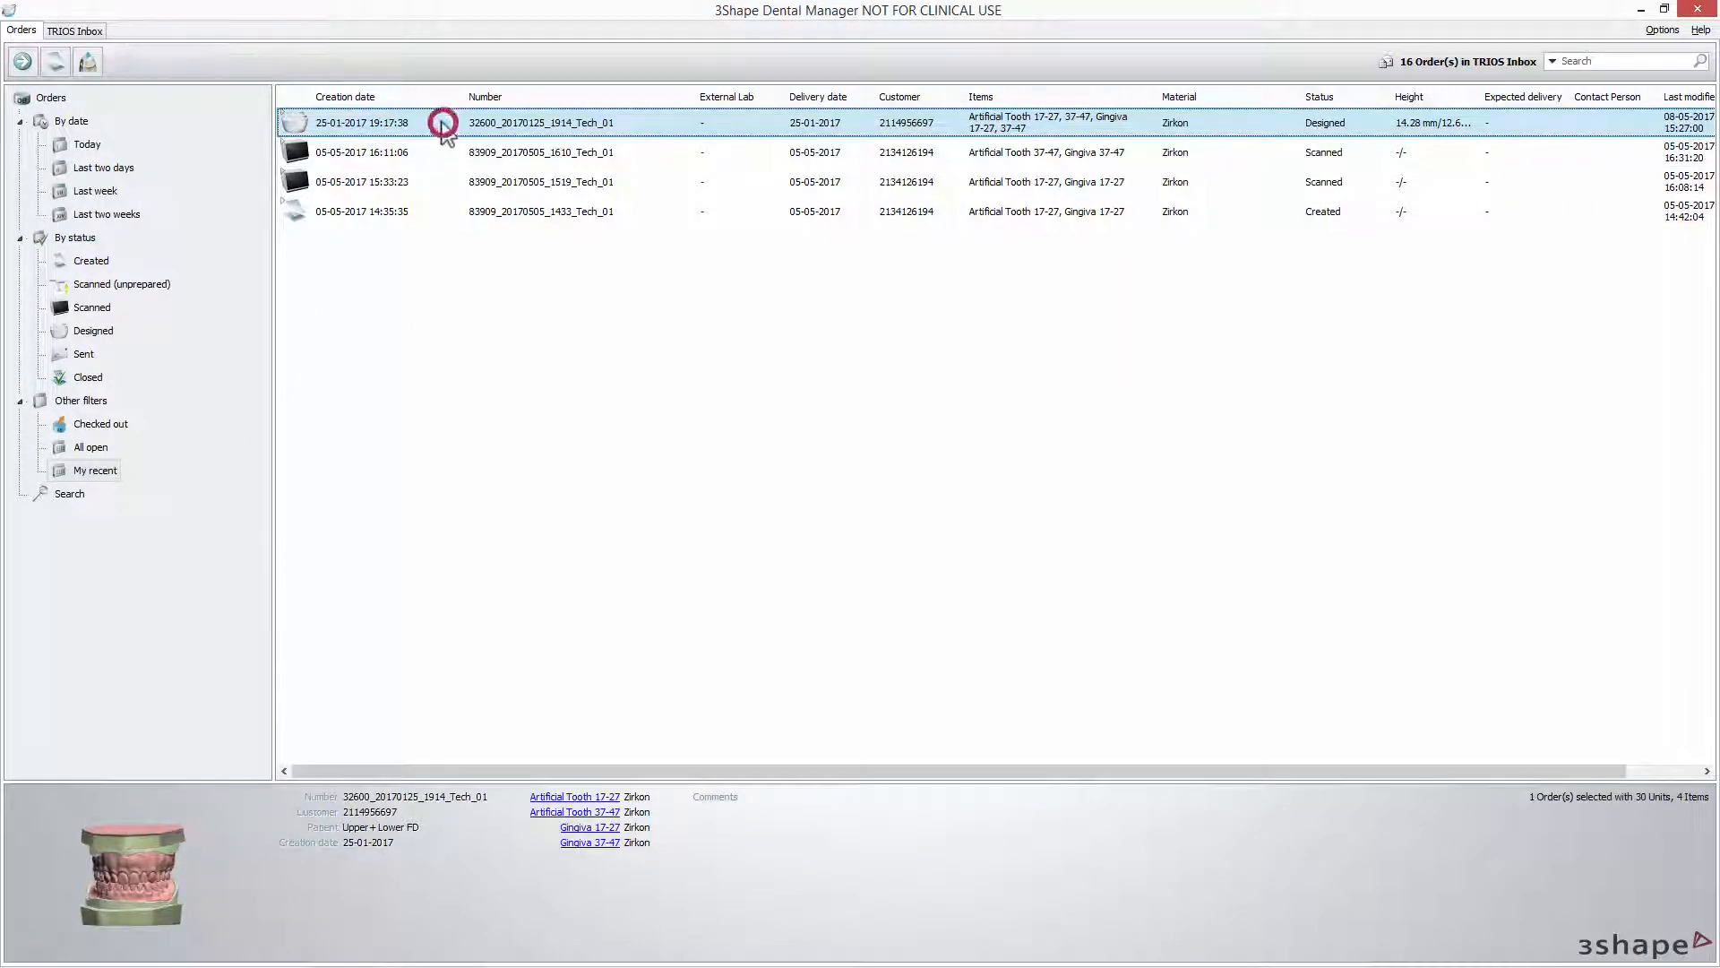
- Copy order 32600_20170125_1914_Tech_01 using Copy and Reuse CAD Design
right_click(444, 122)
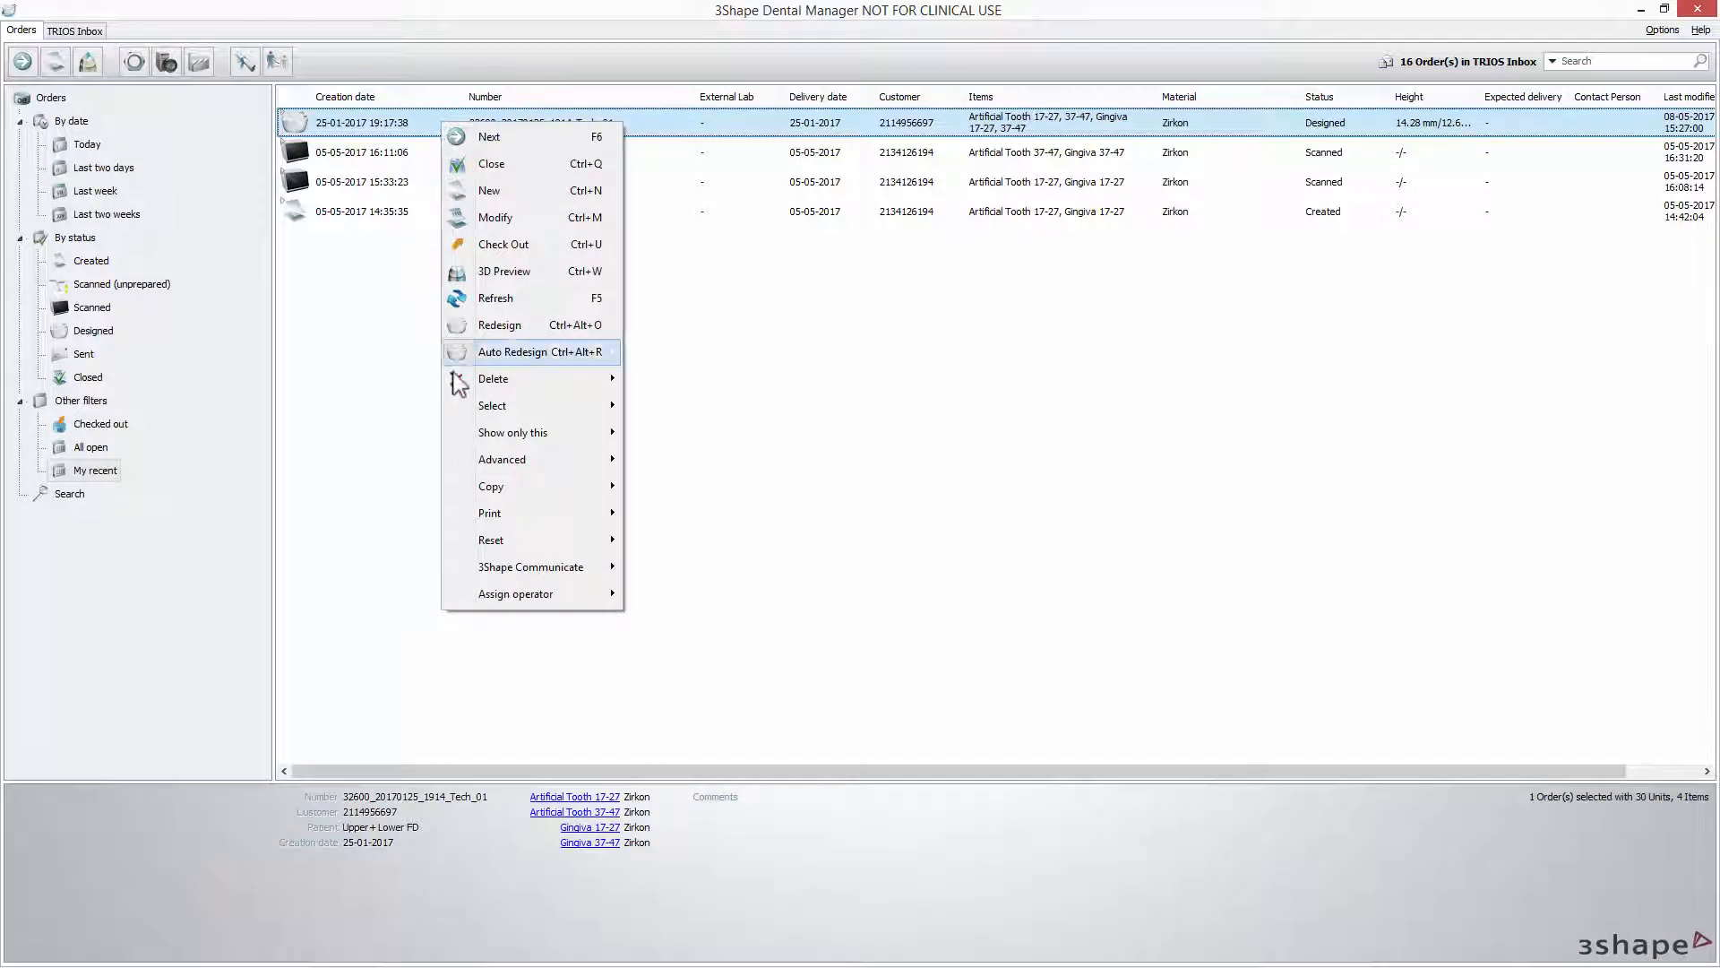
mouse_move(490, 486)
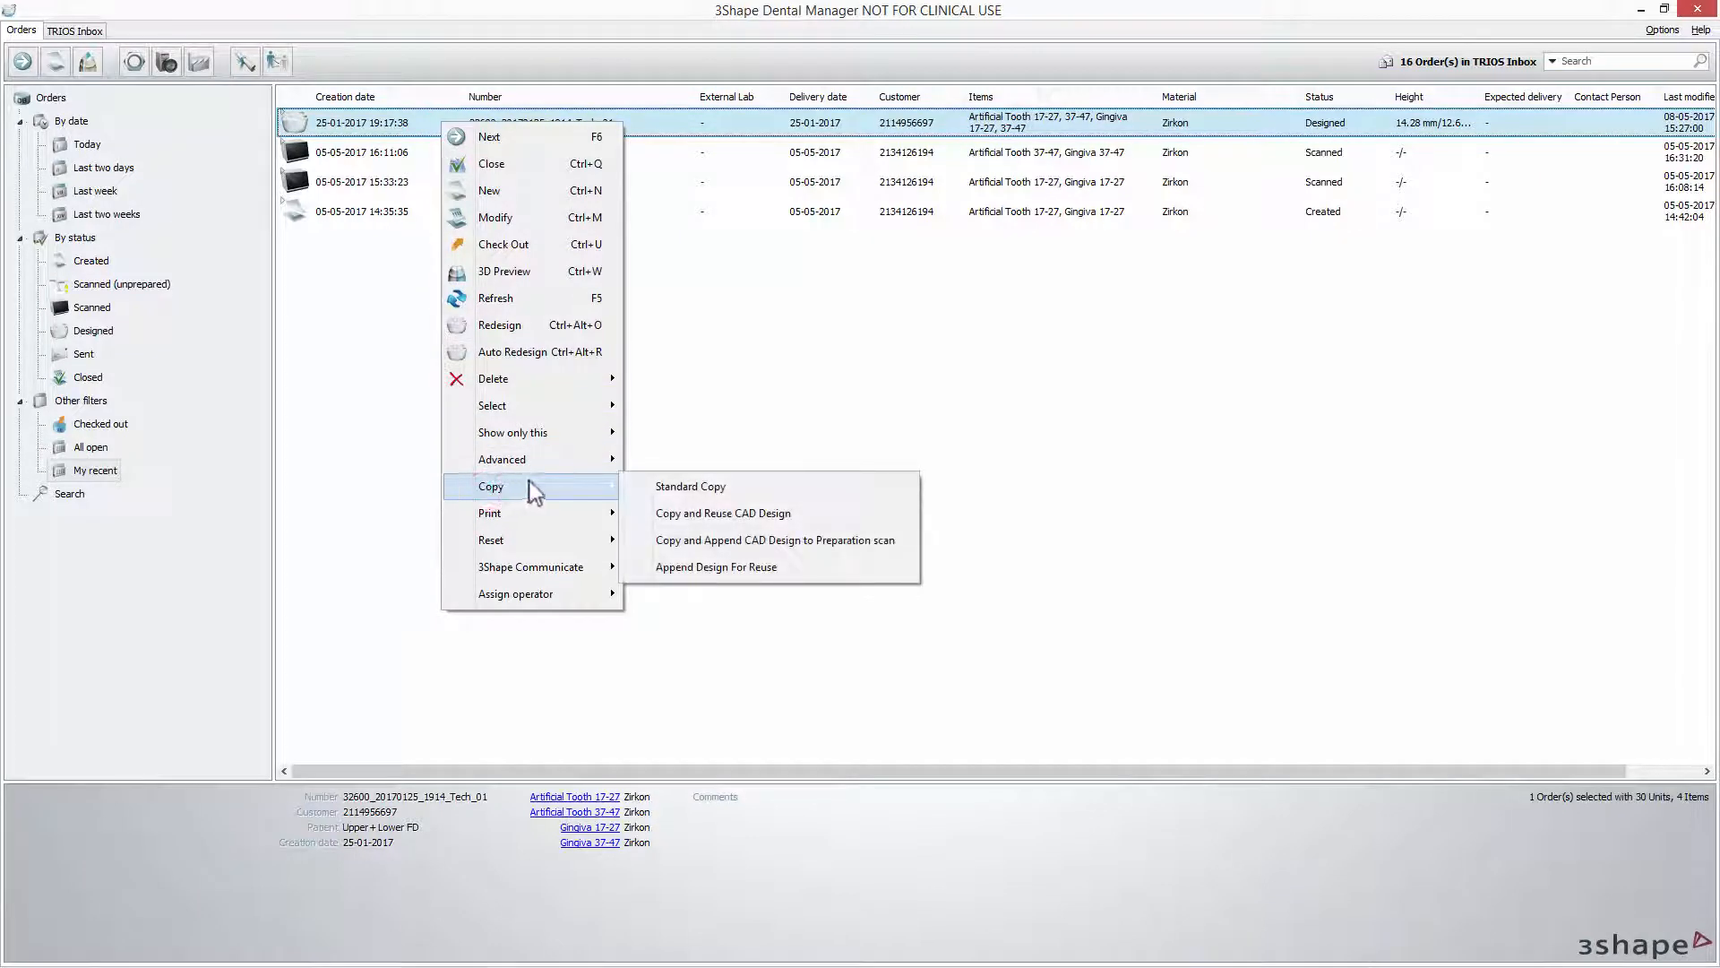
left_click(722, 512)
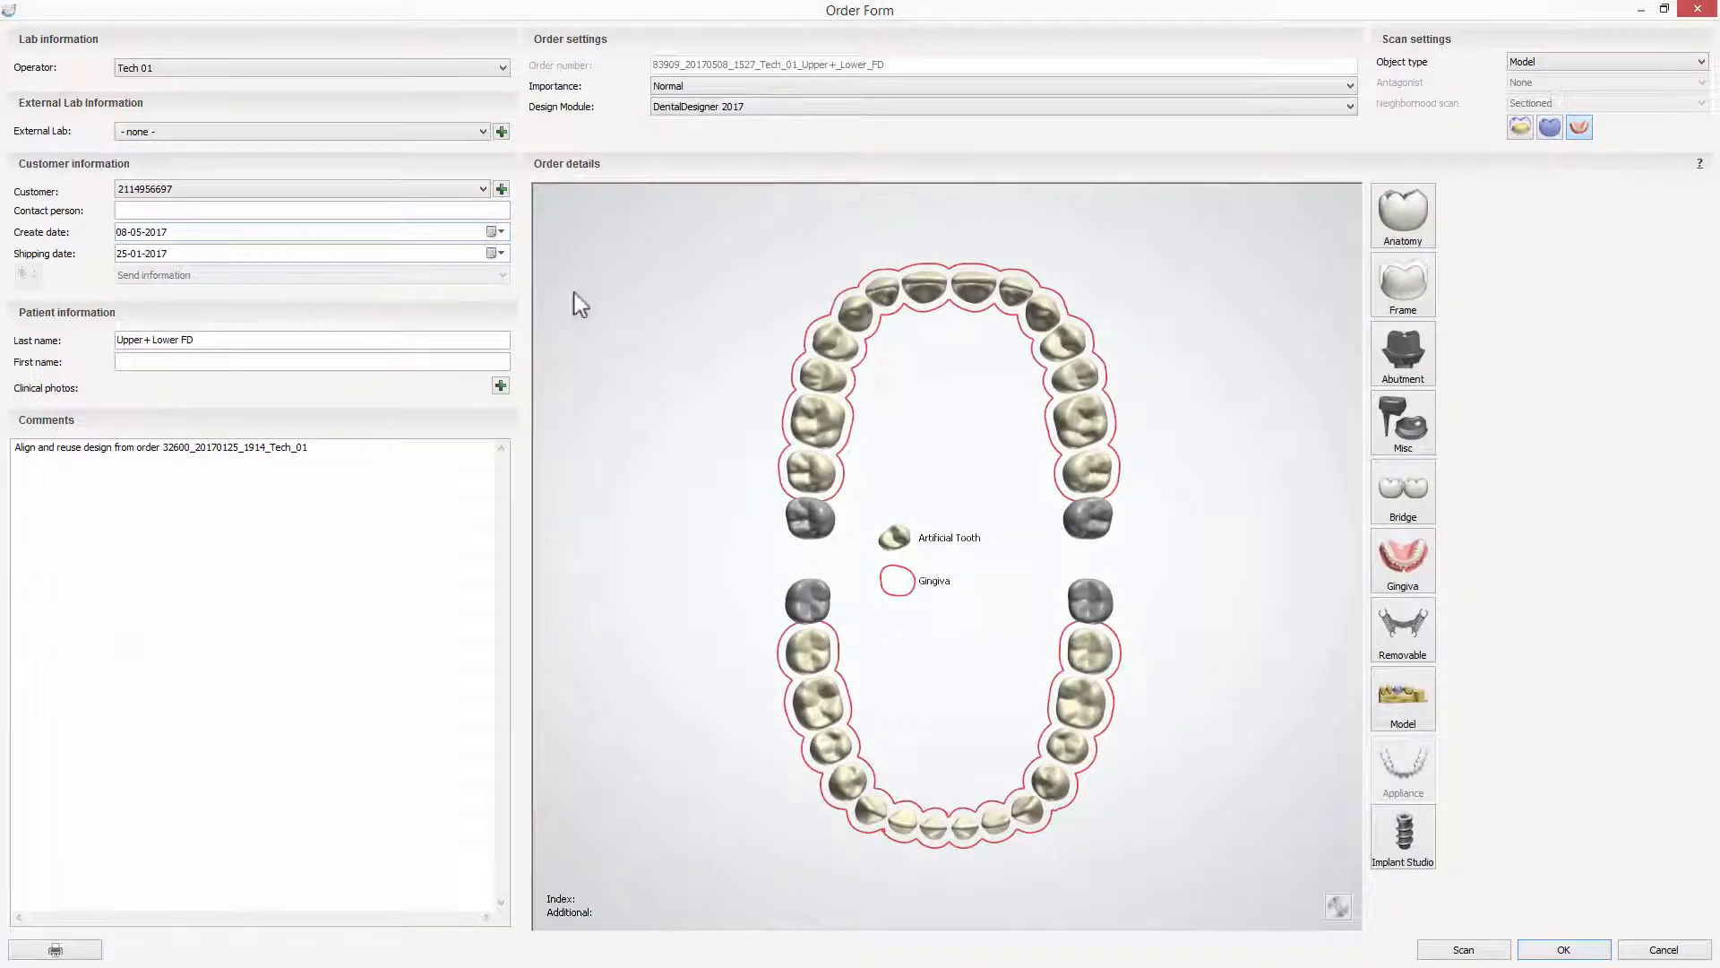
mouse_move(1250, 409)
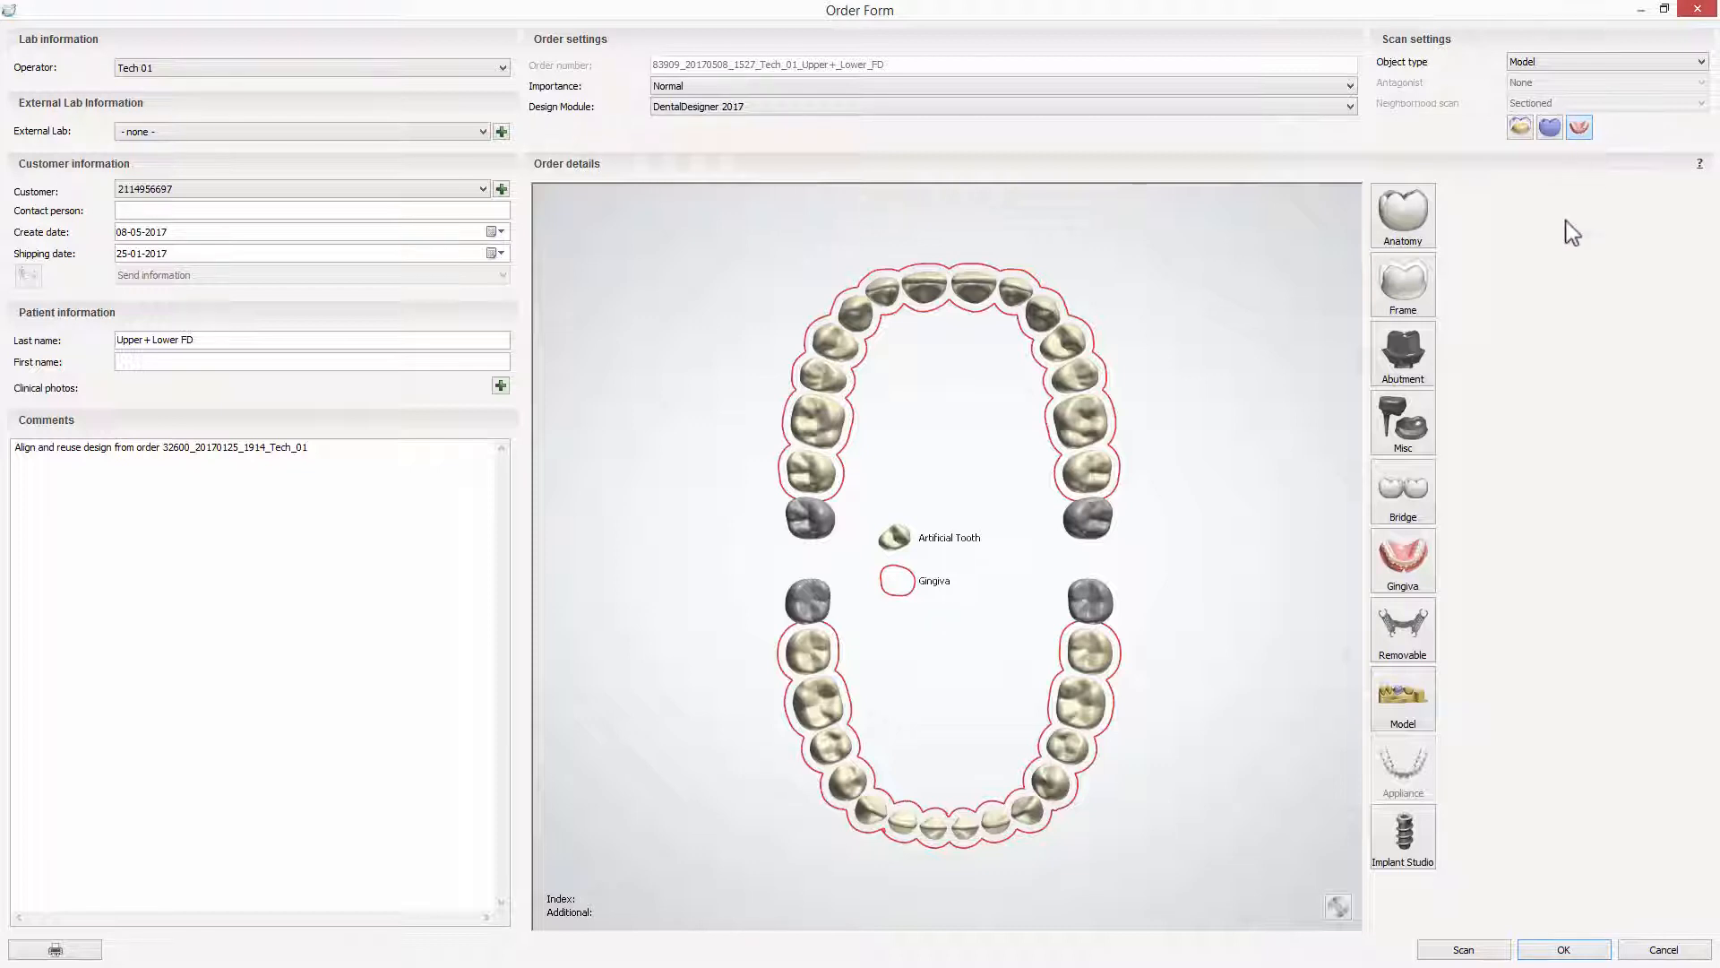
mouse_move(1492, 944)
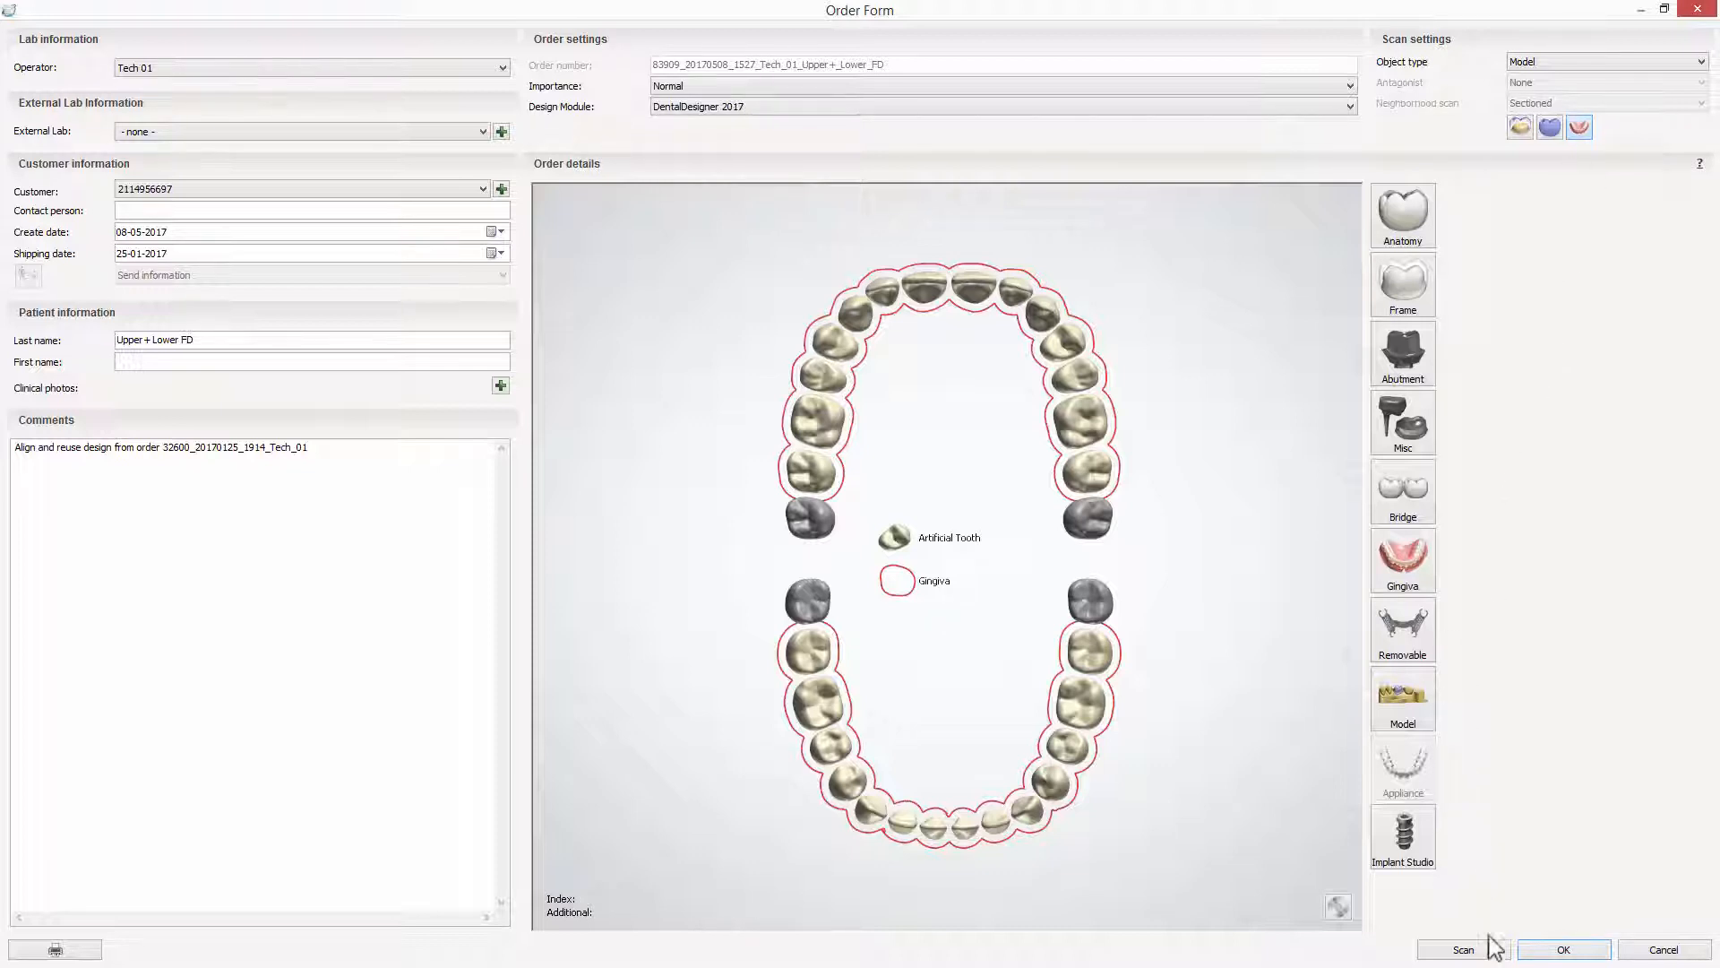
- Send the copied order to scanning from its Order Form
left_click(1462, 948)
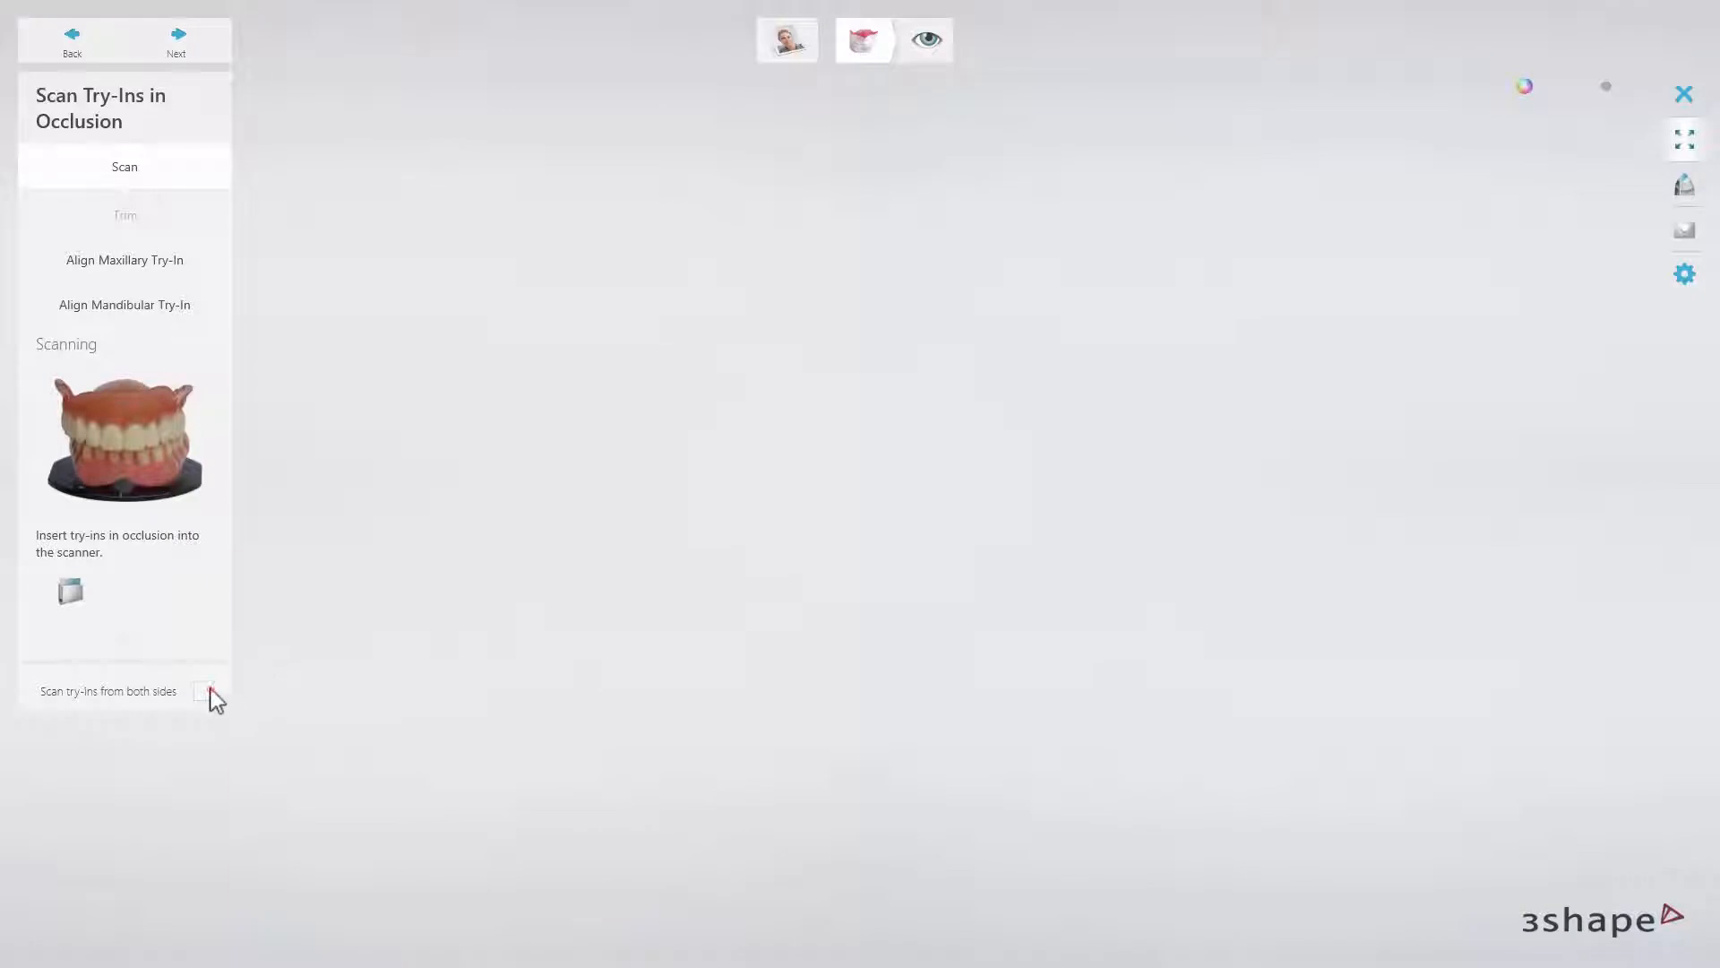
- Enable 'Scan try-ins from both sides' and scan the try-ins in occlusion
left_click(203, 691)
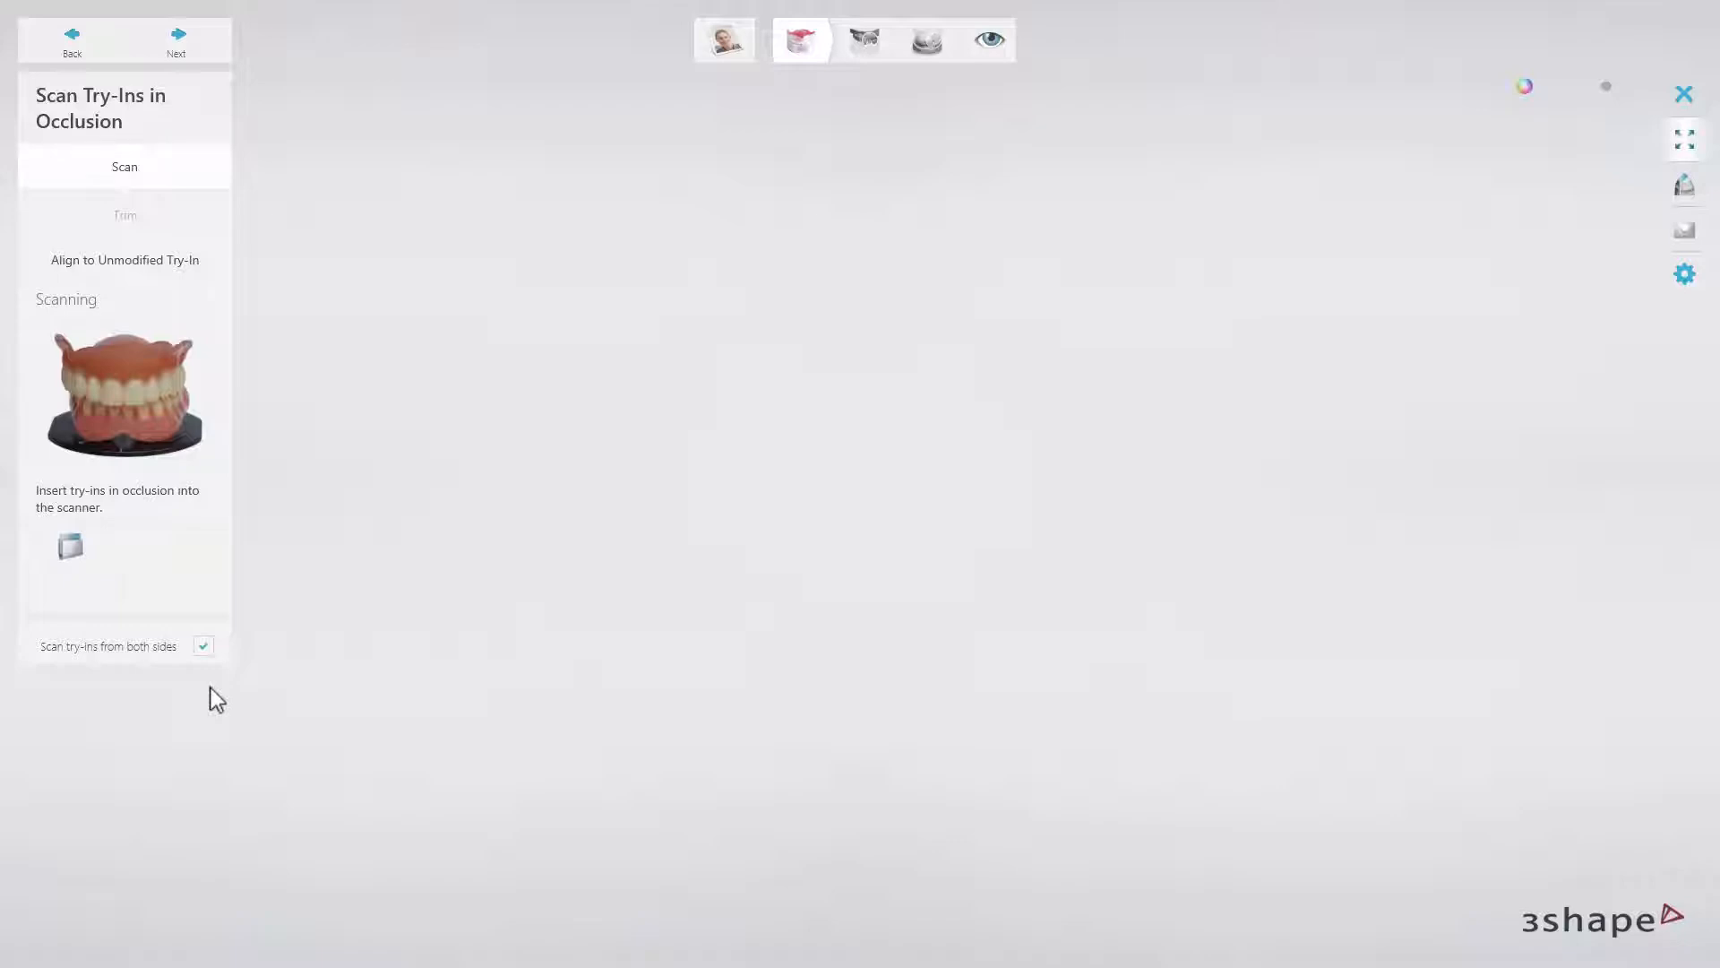
mouse_move(629, 327)
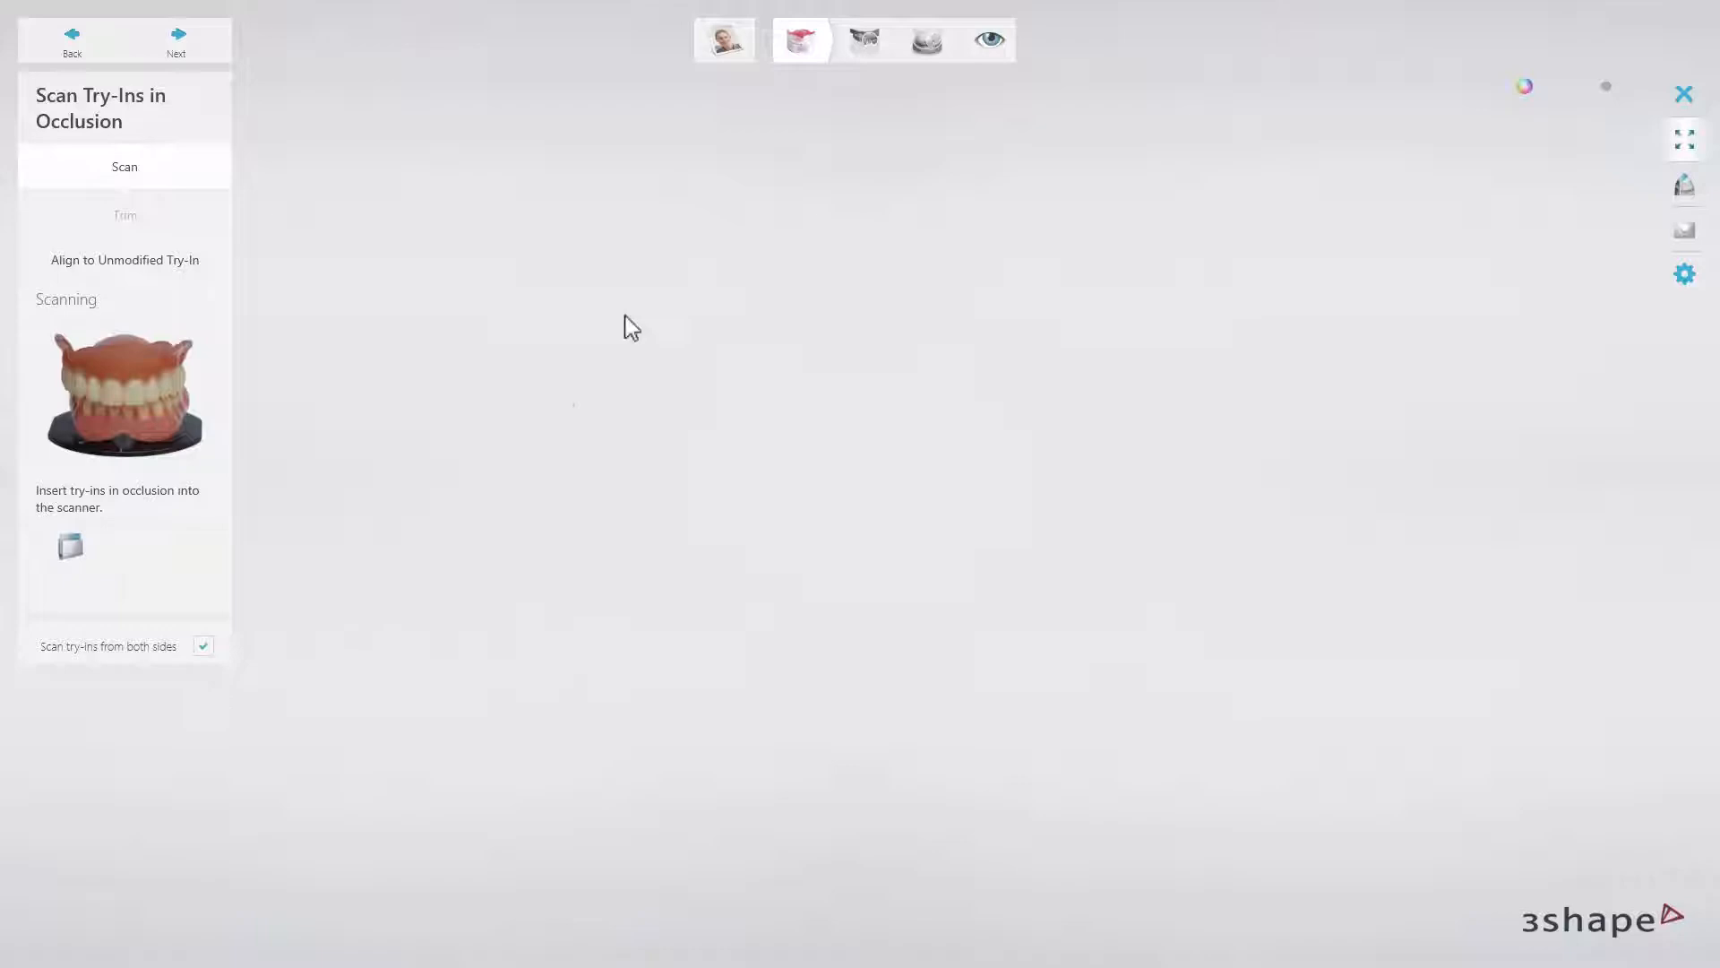
mouse_move(836, 117)
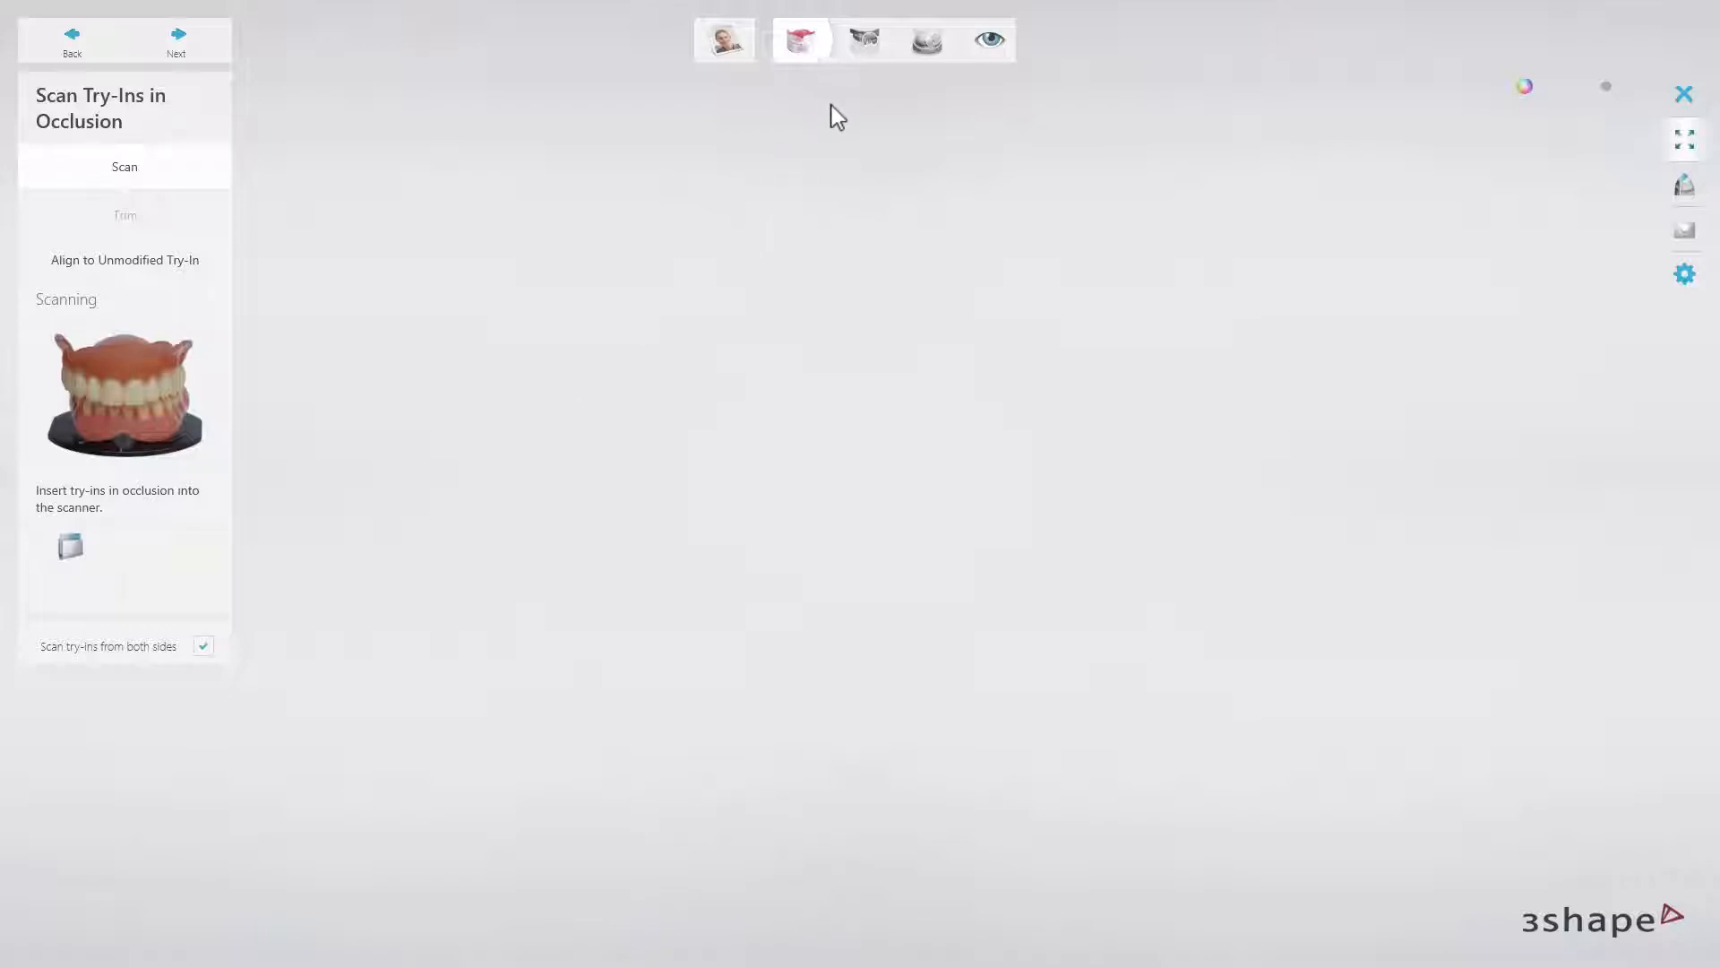
mouse_move(930, 102)
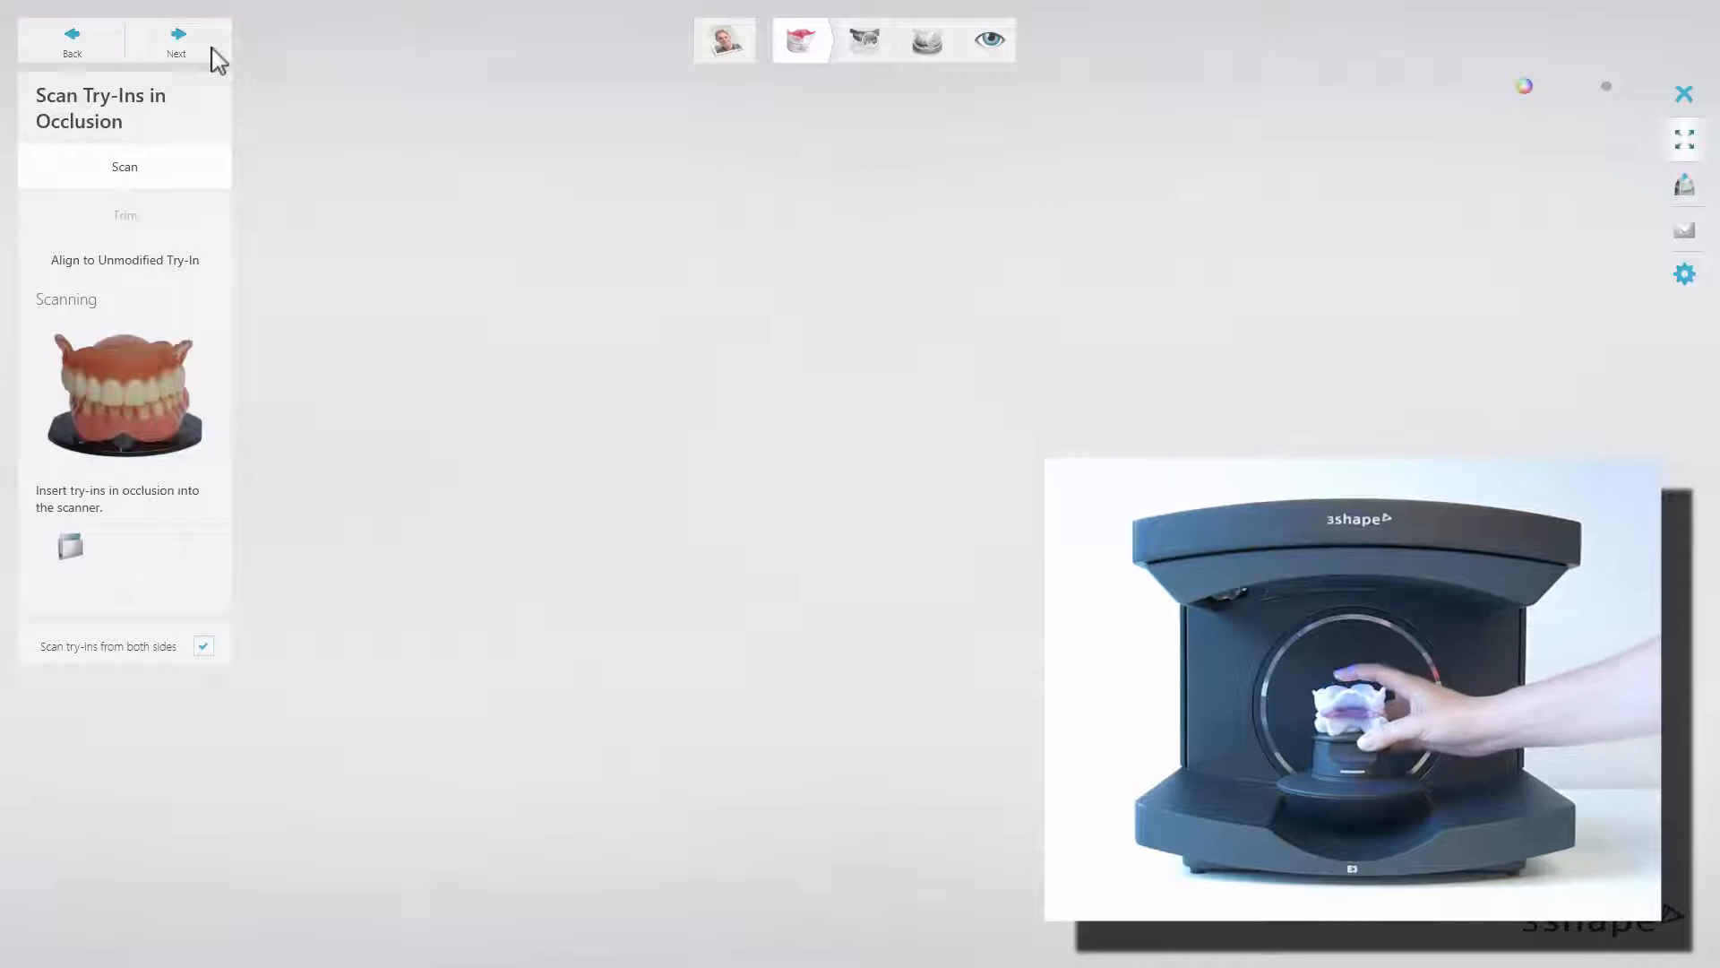
left_click(124, 165)
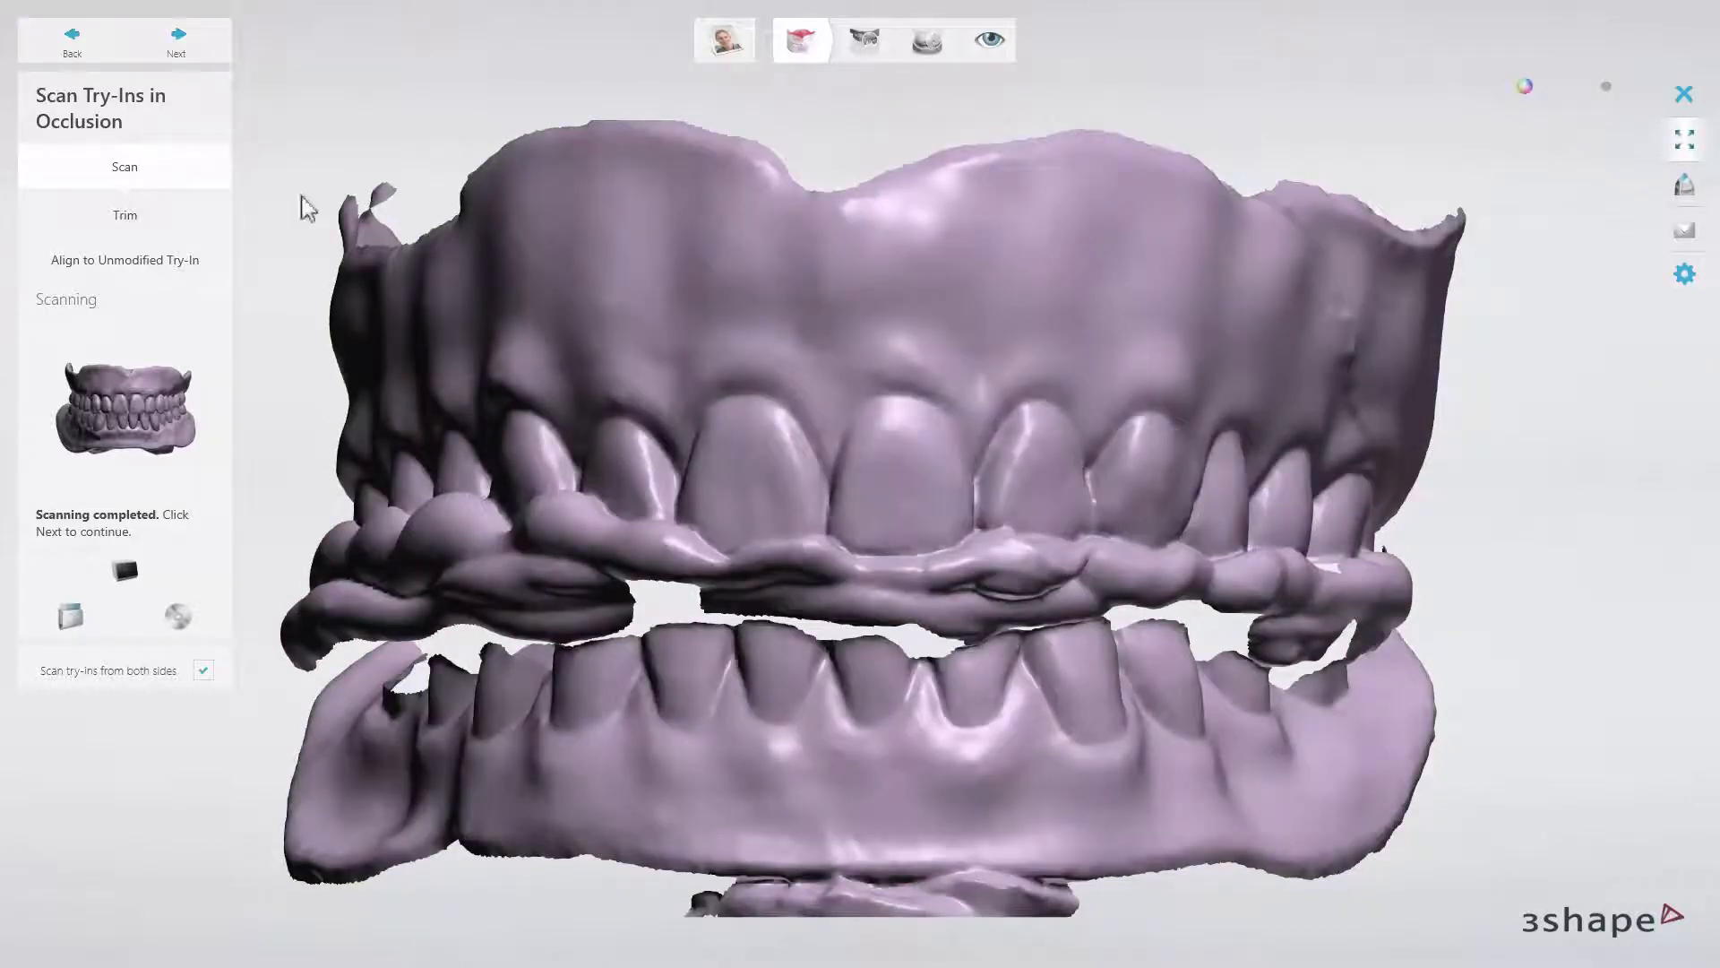
- Run Align to Unmodified Try-In on the completed occlusion scan
left_click(124, 260)
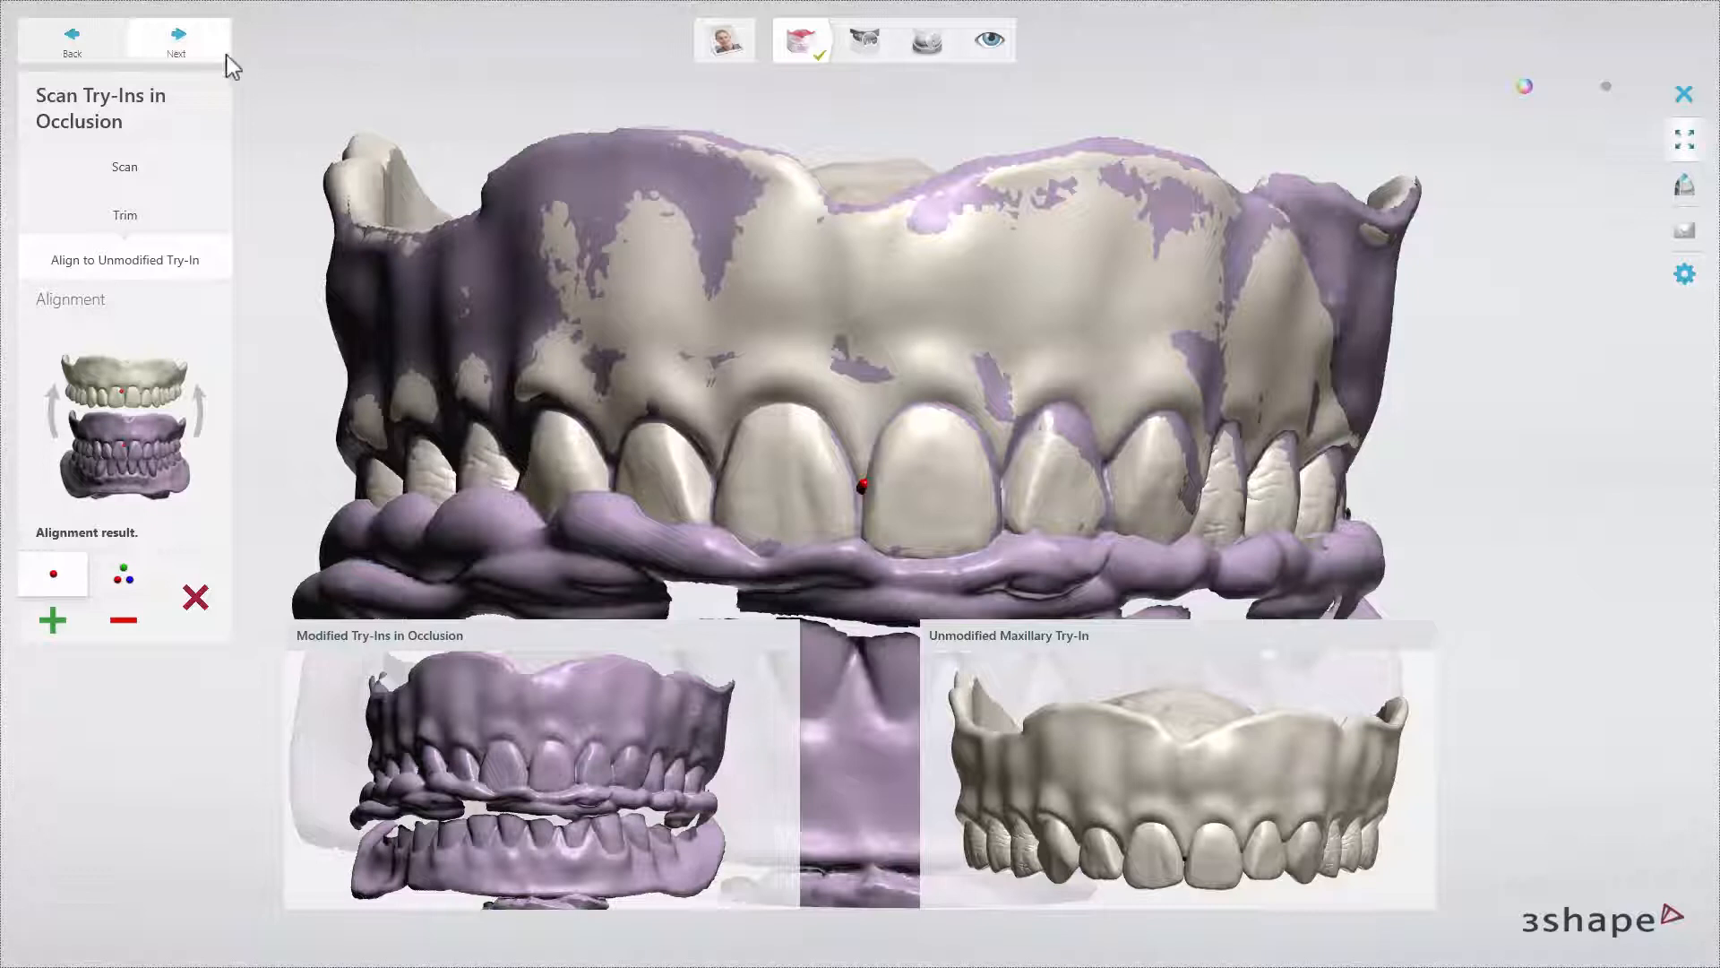
left_click(176, 40)
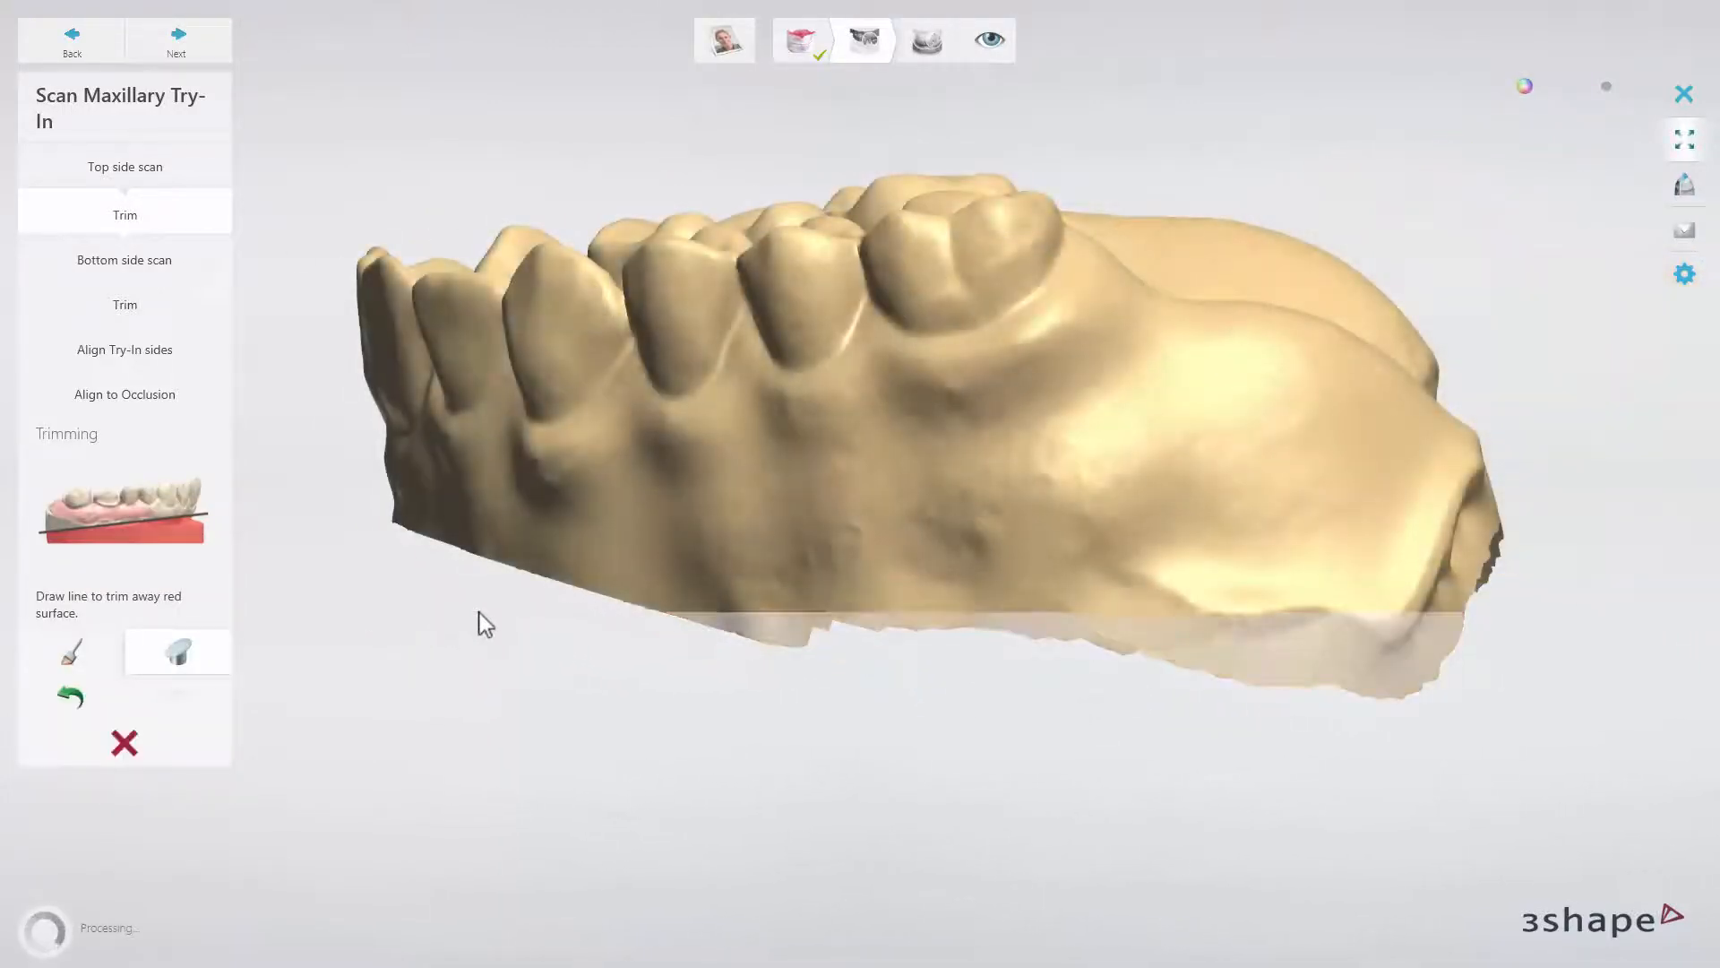
- Accept the trimmed top-side maxillary scan and capture the bottom side
left_click(175, 40)
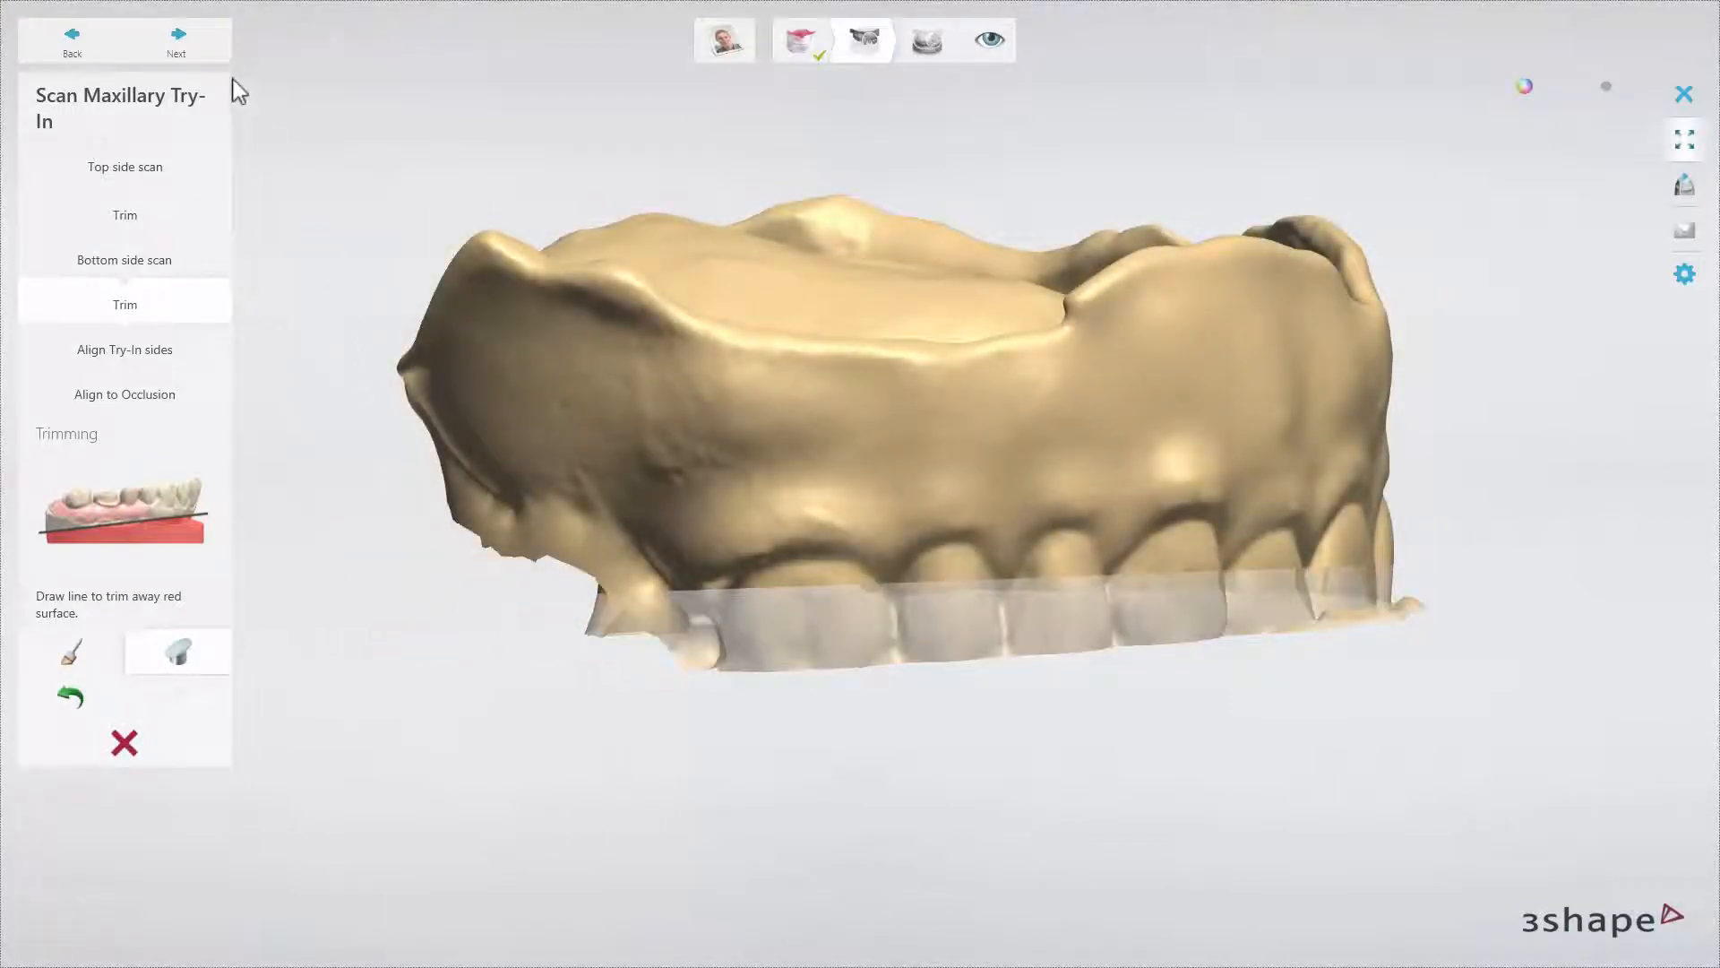
- Finish trimming and automatically align the maxillary try-in's top and bottom sides
left_click(175, 40)
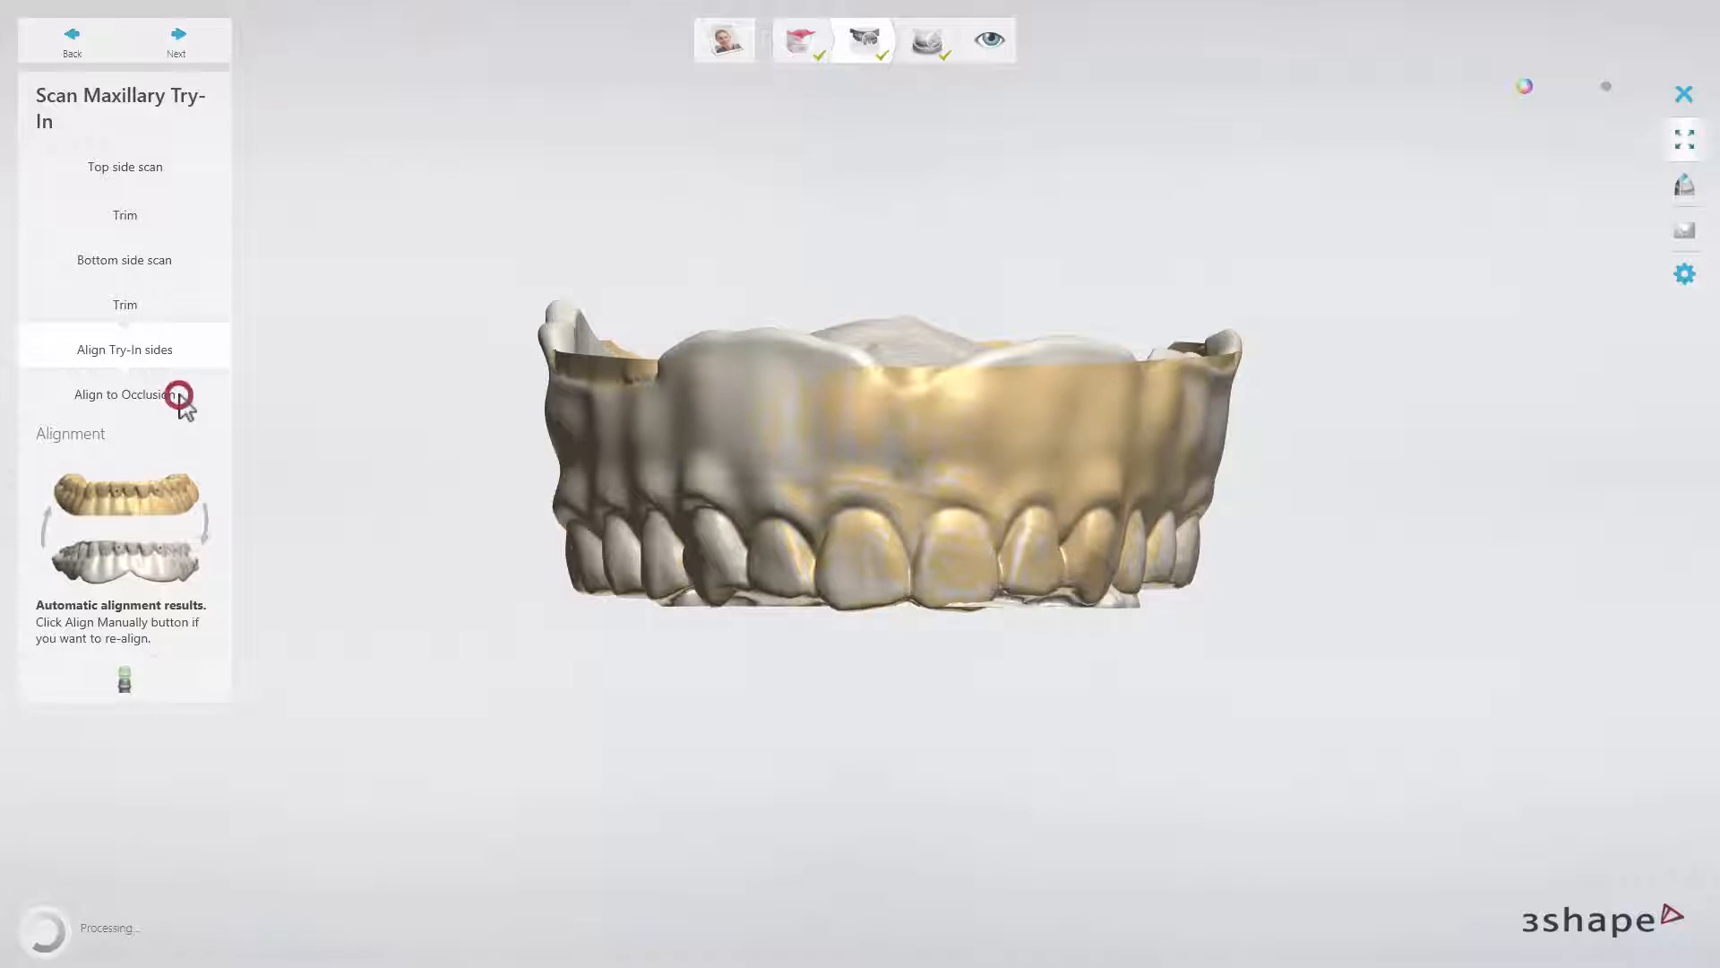
- Align the maxillary try-in to occlusion and accept the result
left_click(124, 394)
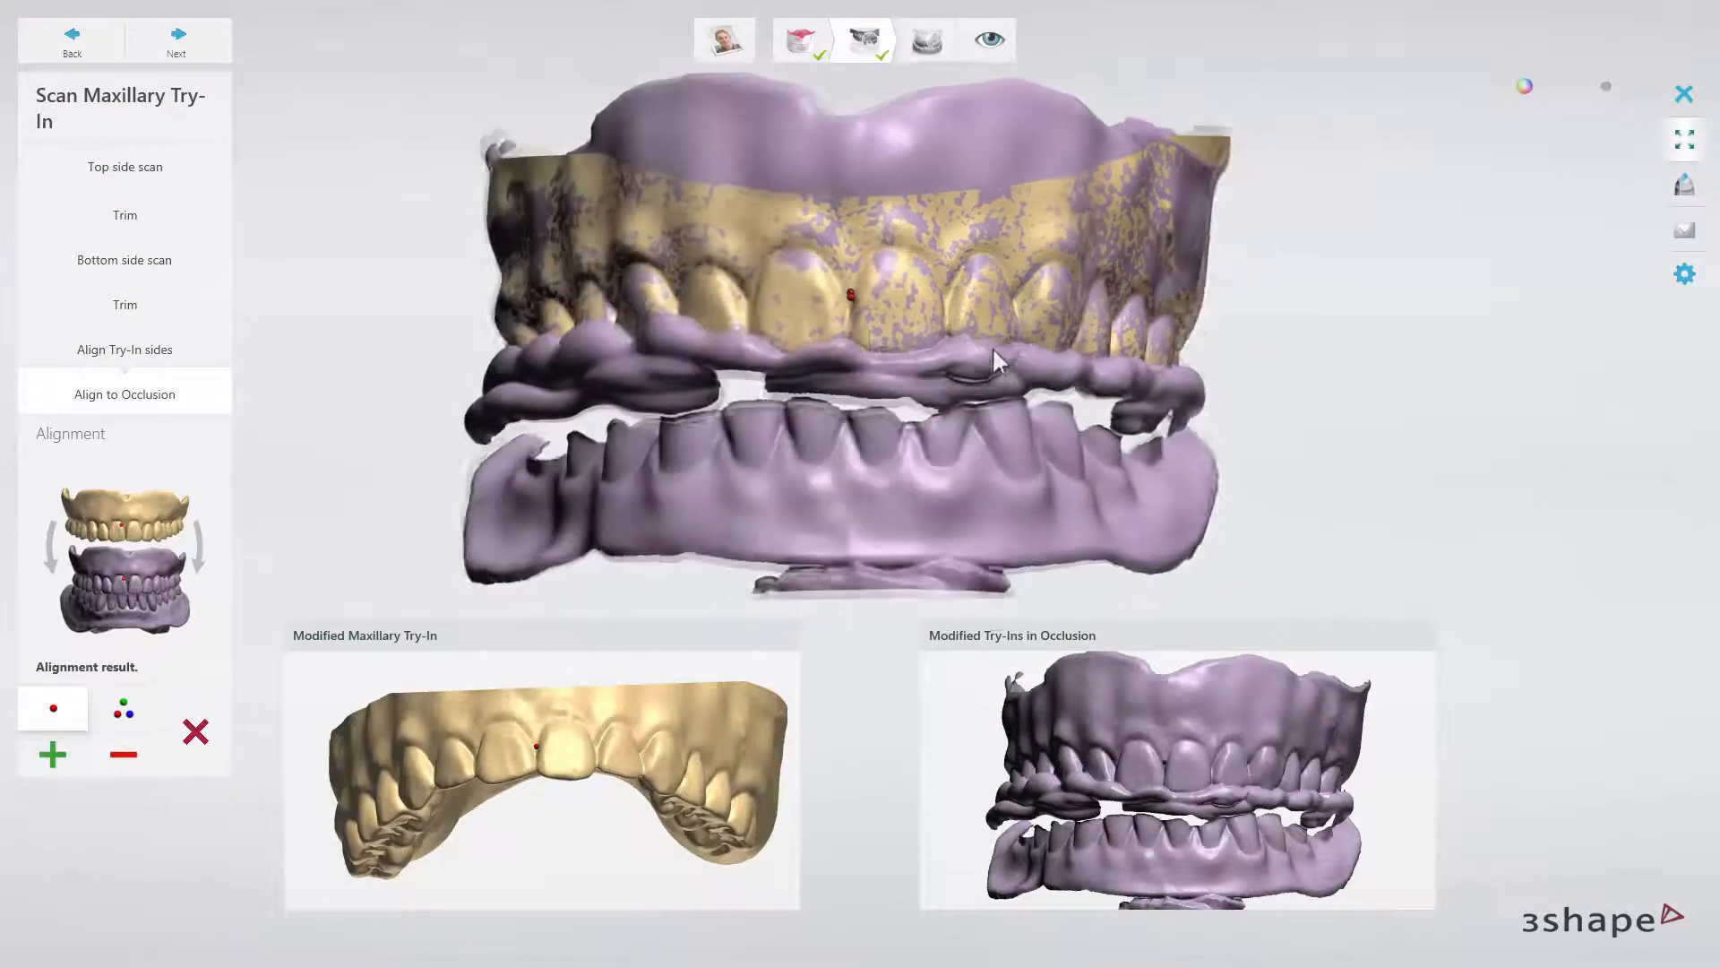
left_click(176, 40)
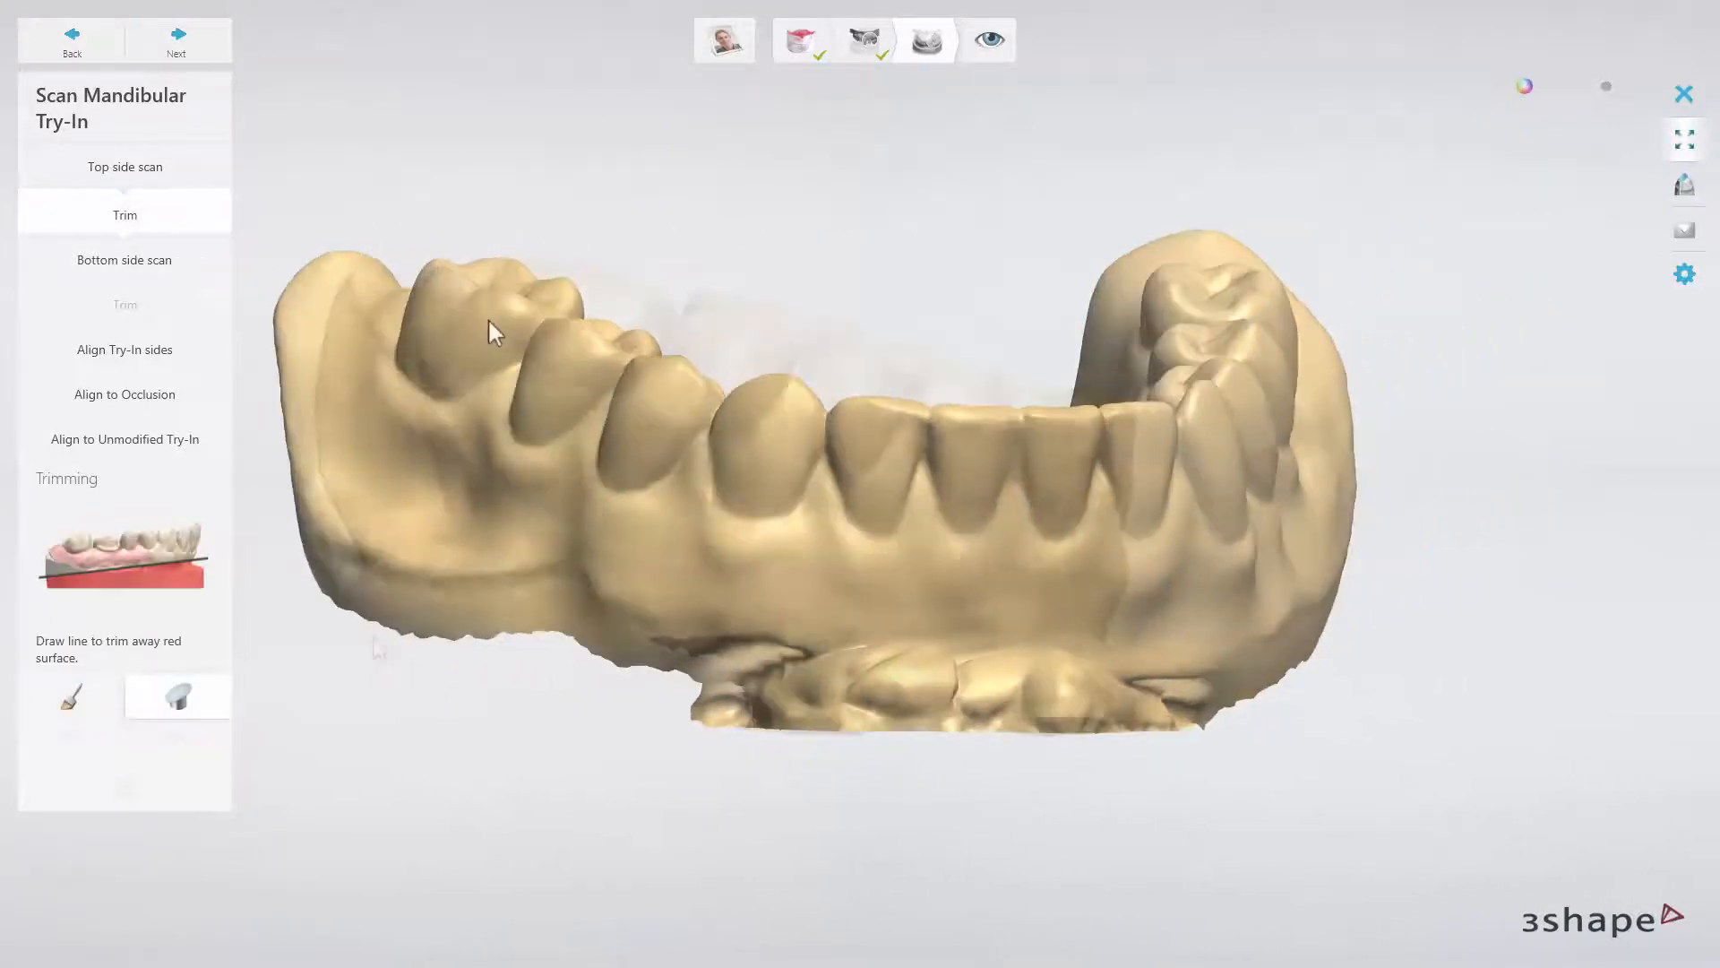
- Trim the base below the lower try-in's top-side scan and accept it
left_click_drag(493, 332, 552, 647)
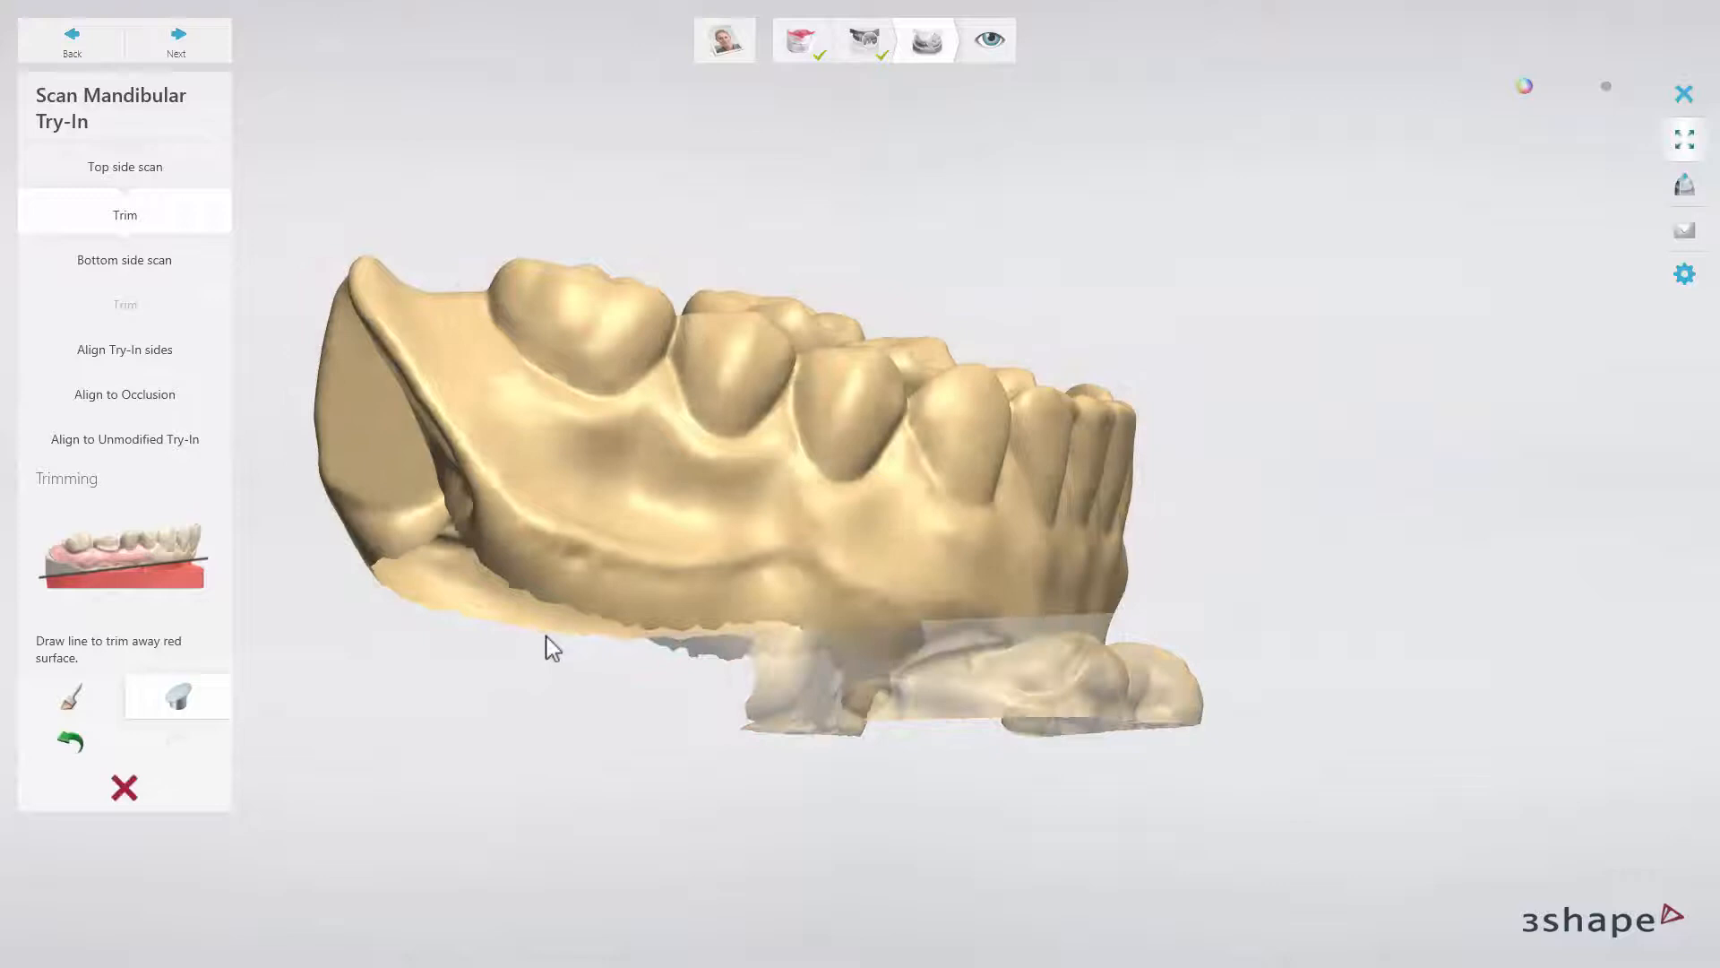
left_click(176, 42)
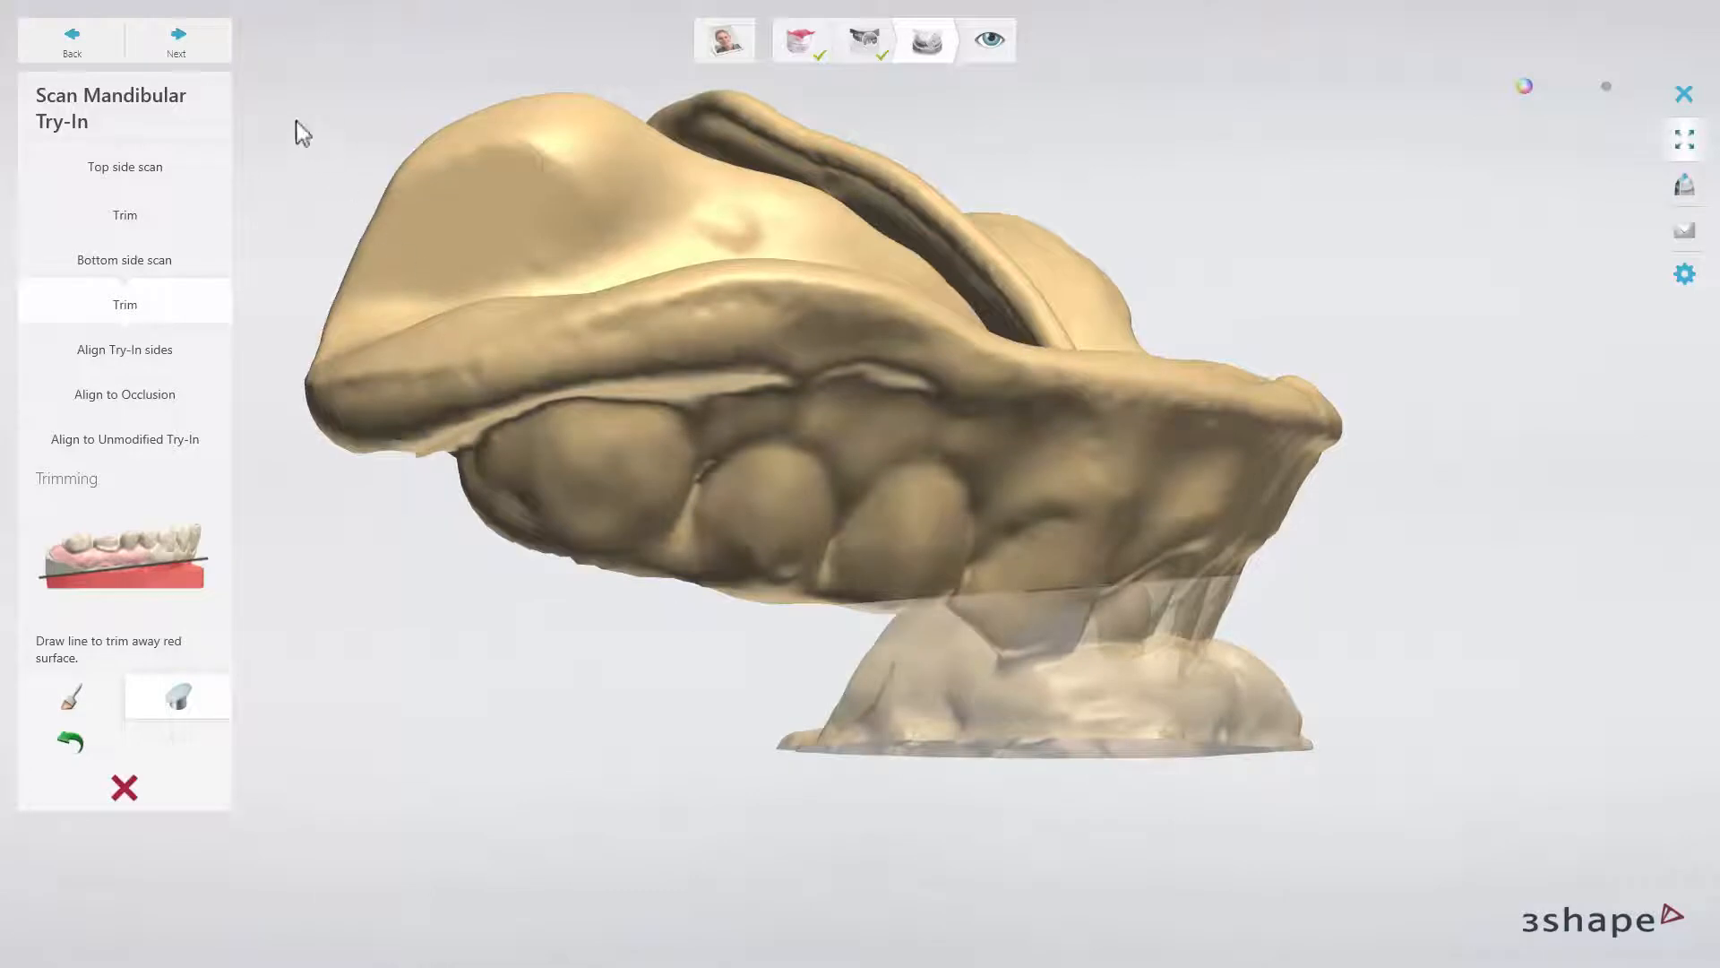
- Align the mandibular try-in's two sides, then align it to occlusion
left_click(175, 42)
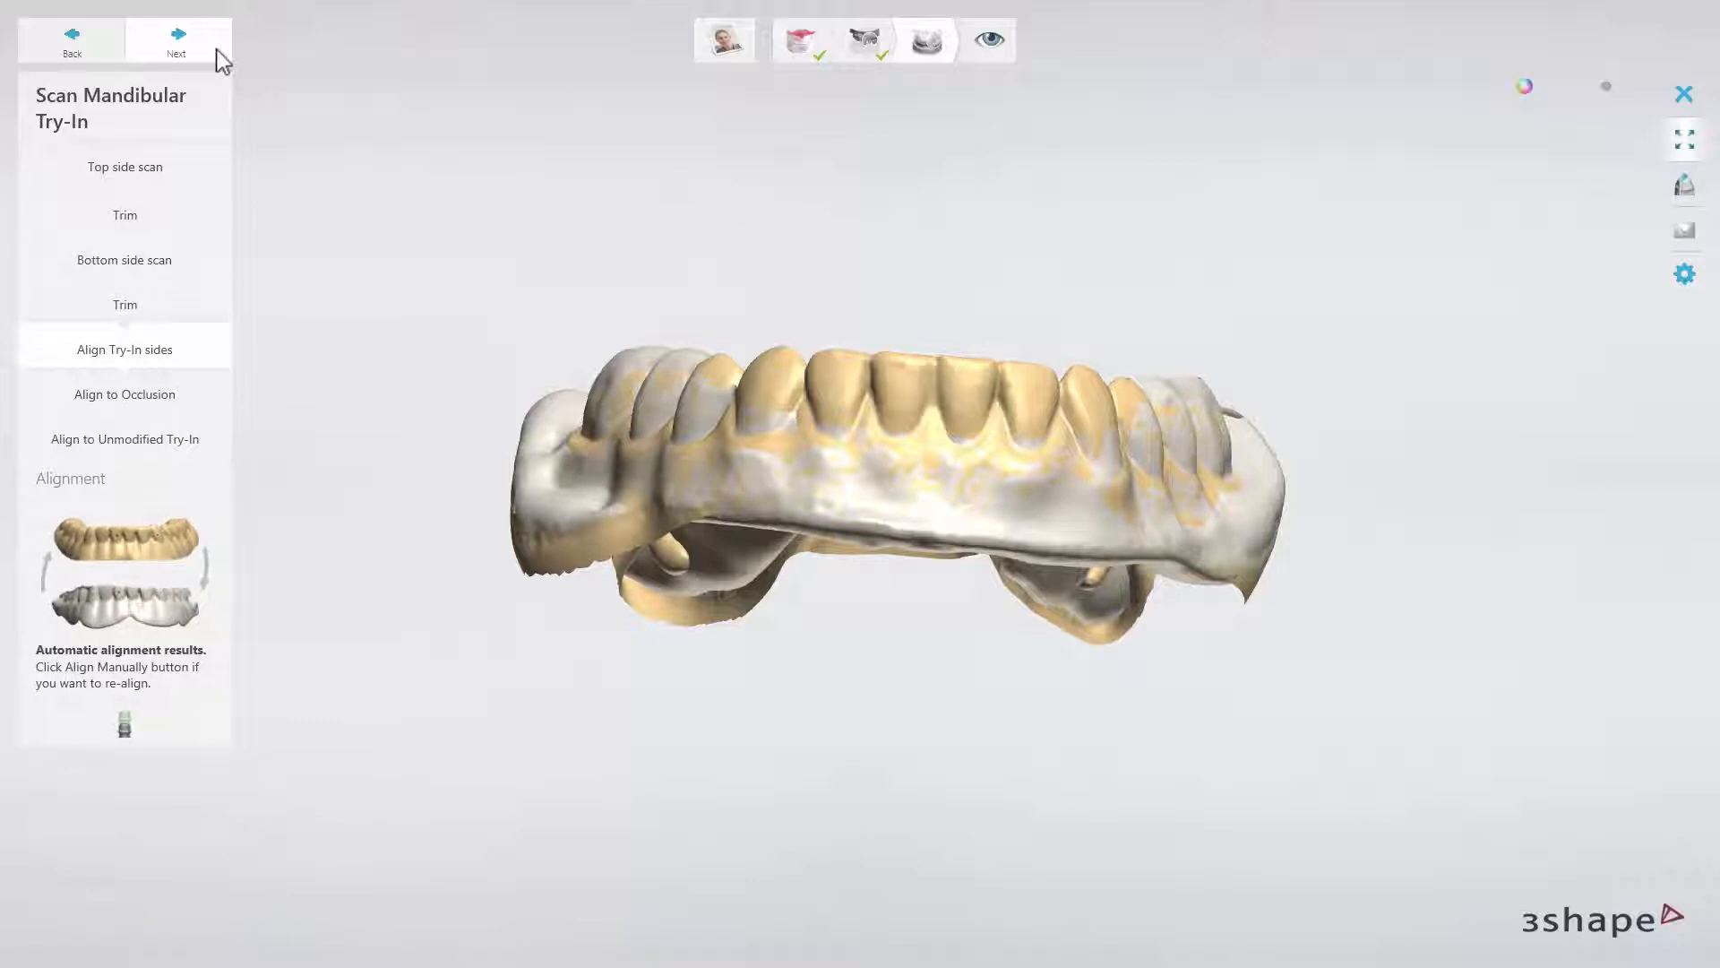
left_click(124, 394)
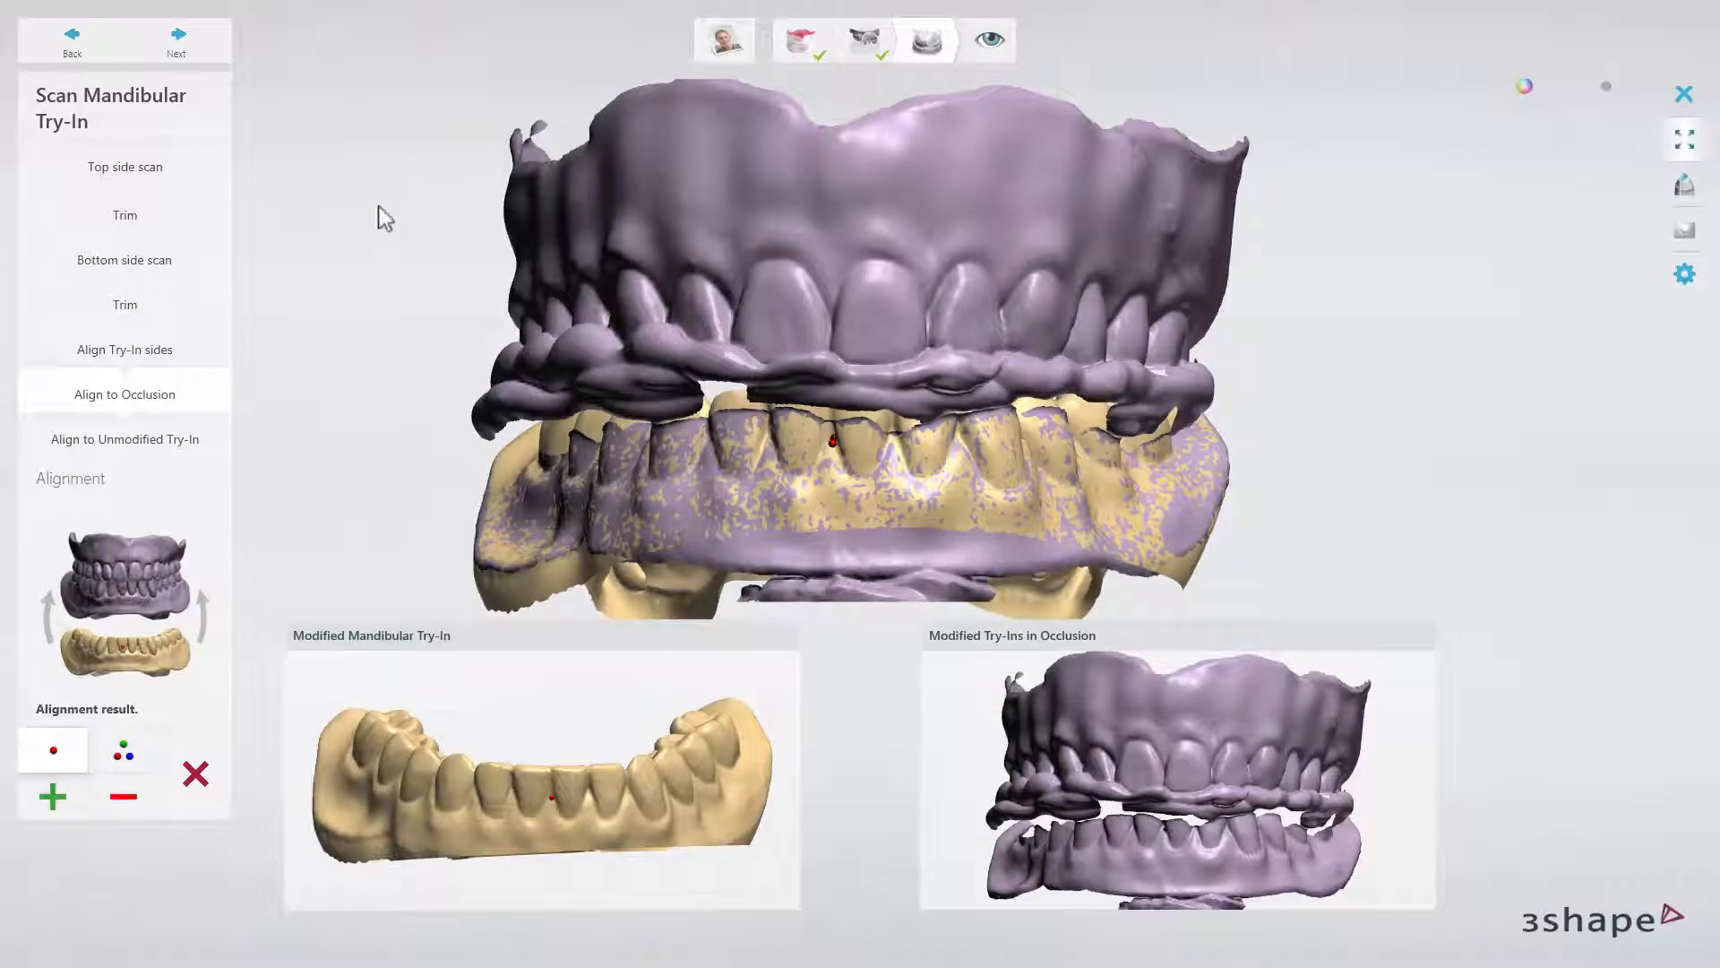
- Align to the unmodified mandibular try-in and accept to reach Inspect
left_click(124, 439)
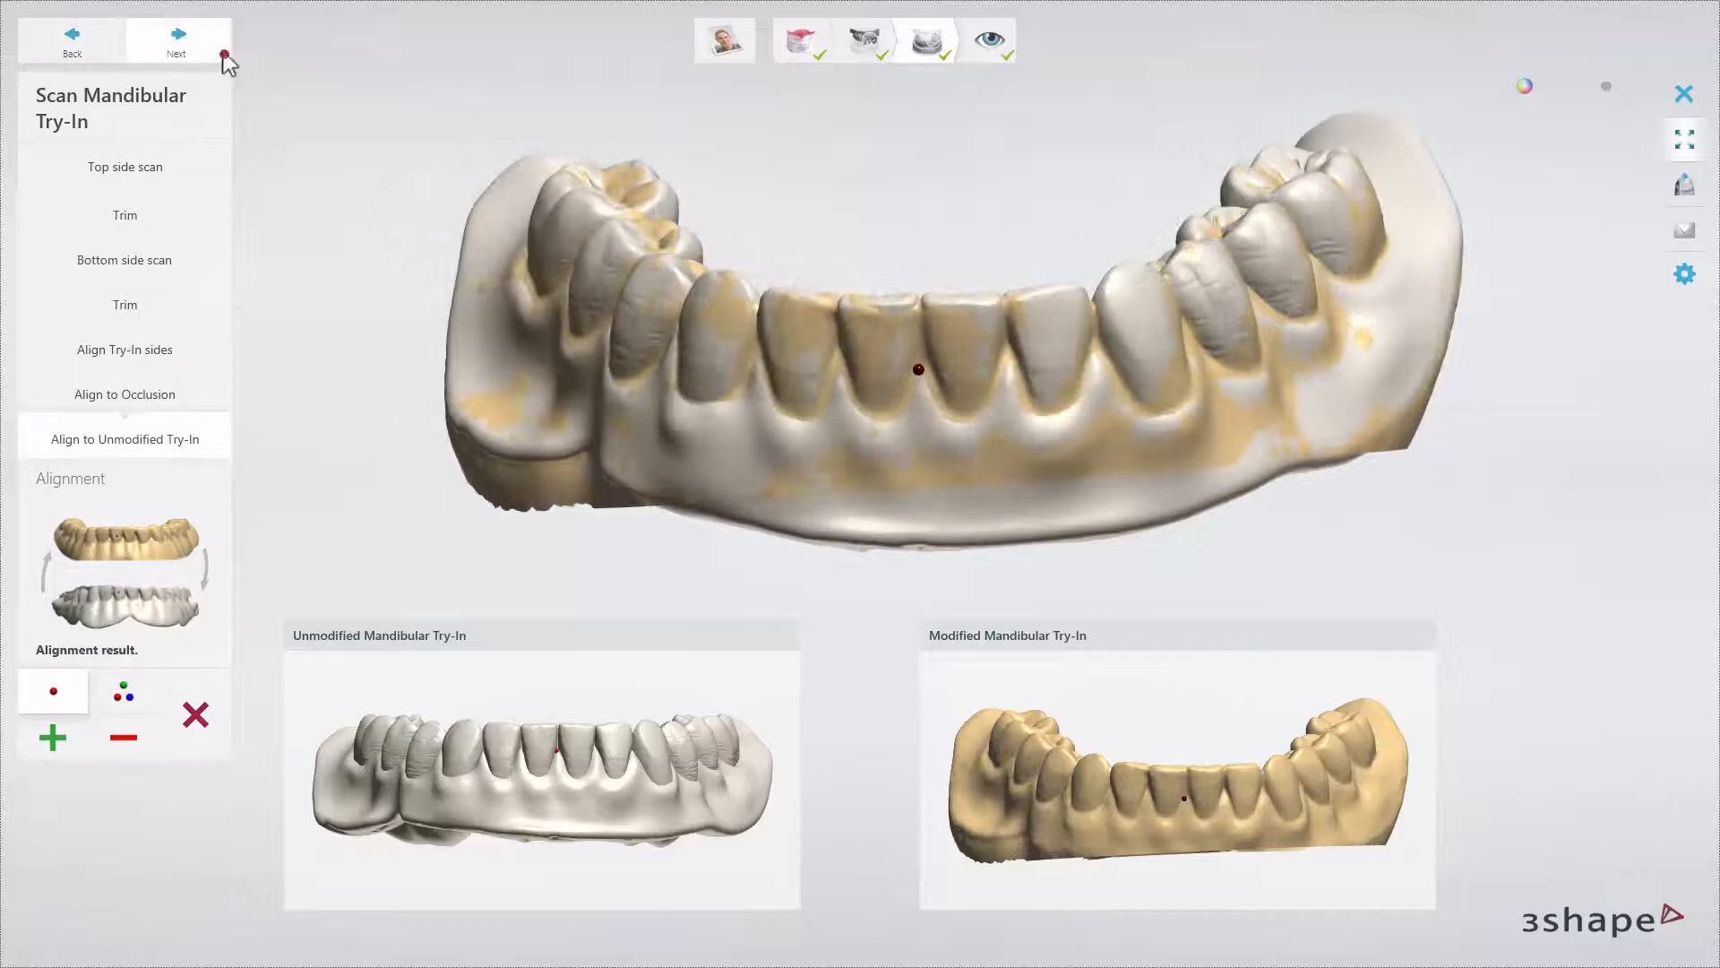
left_click(176, 42)
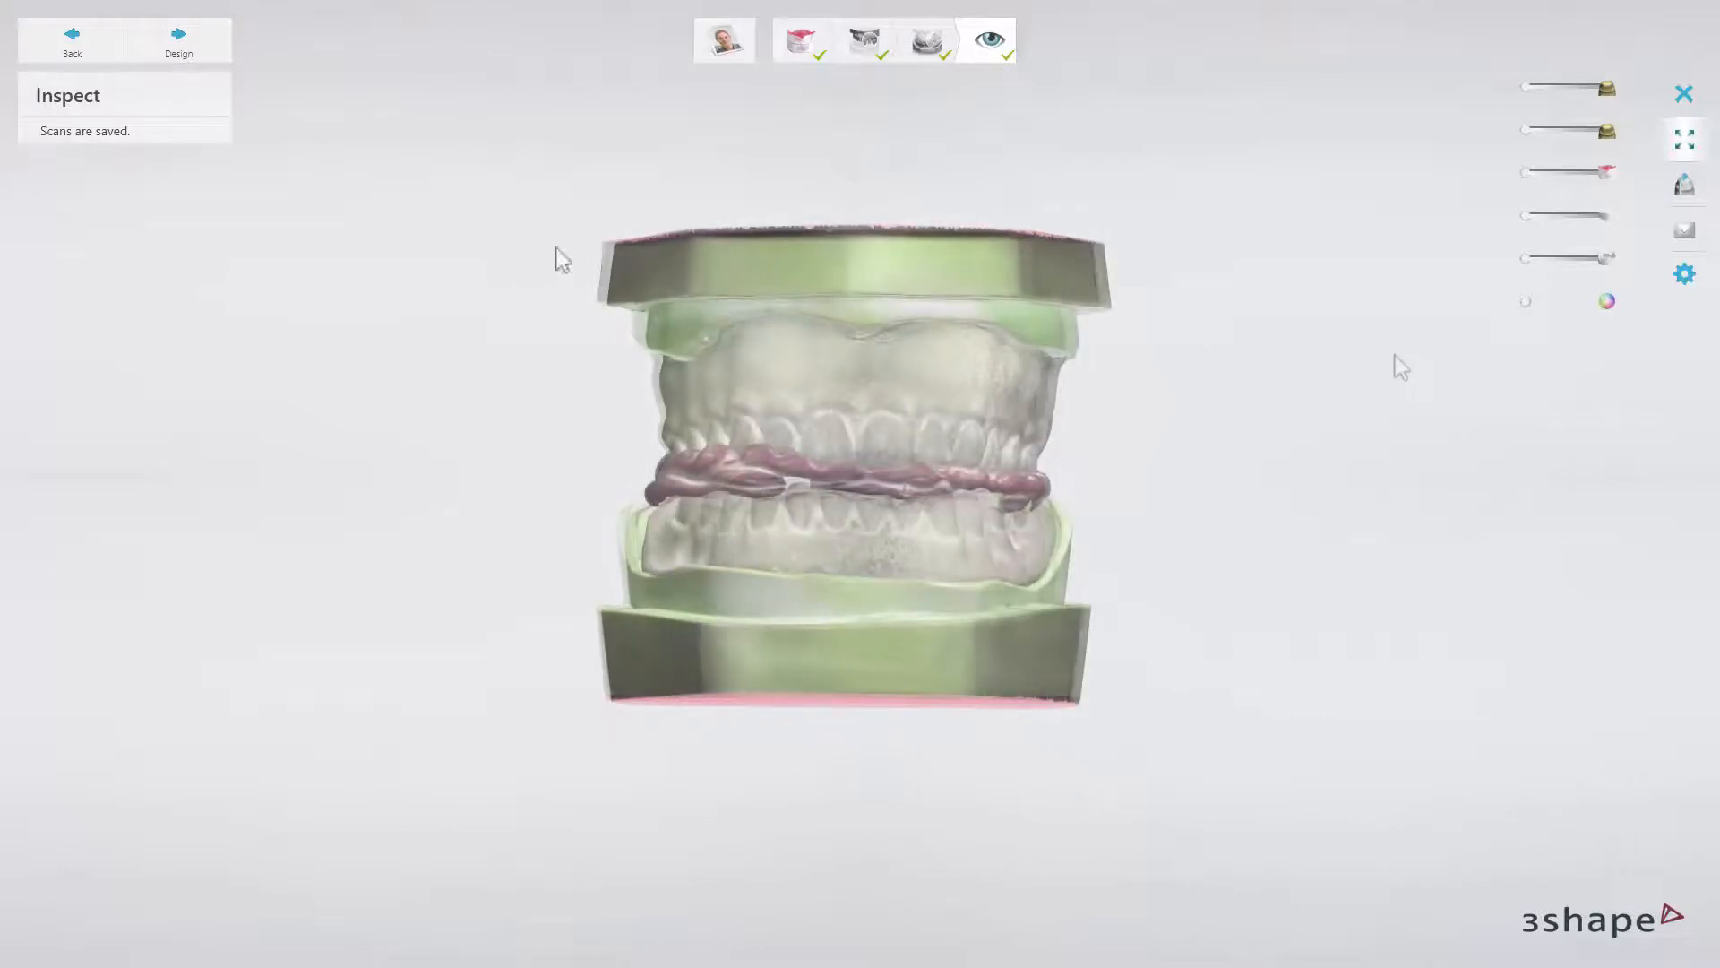
- Launch Dental Designer from the Inspect step with the aligned upper and lower scans
left_click(178, 42)
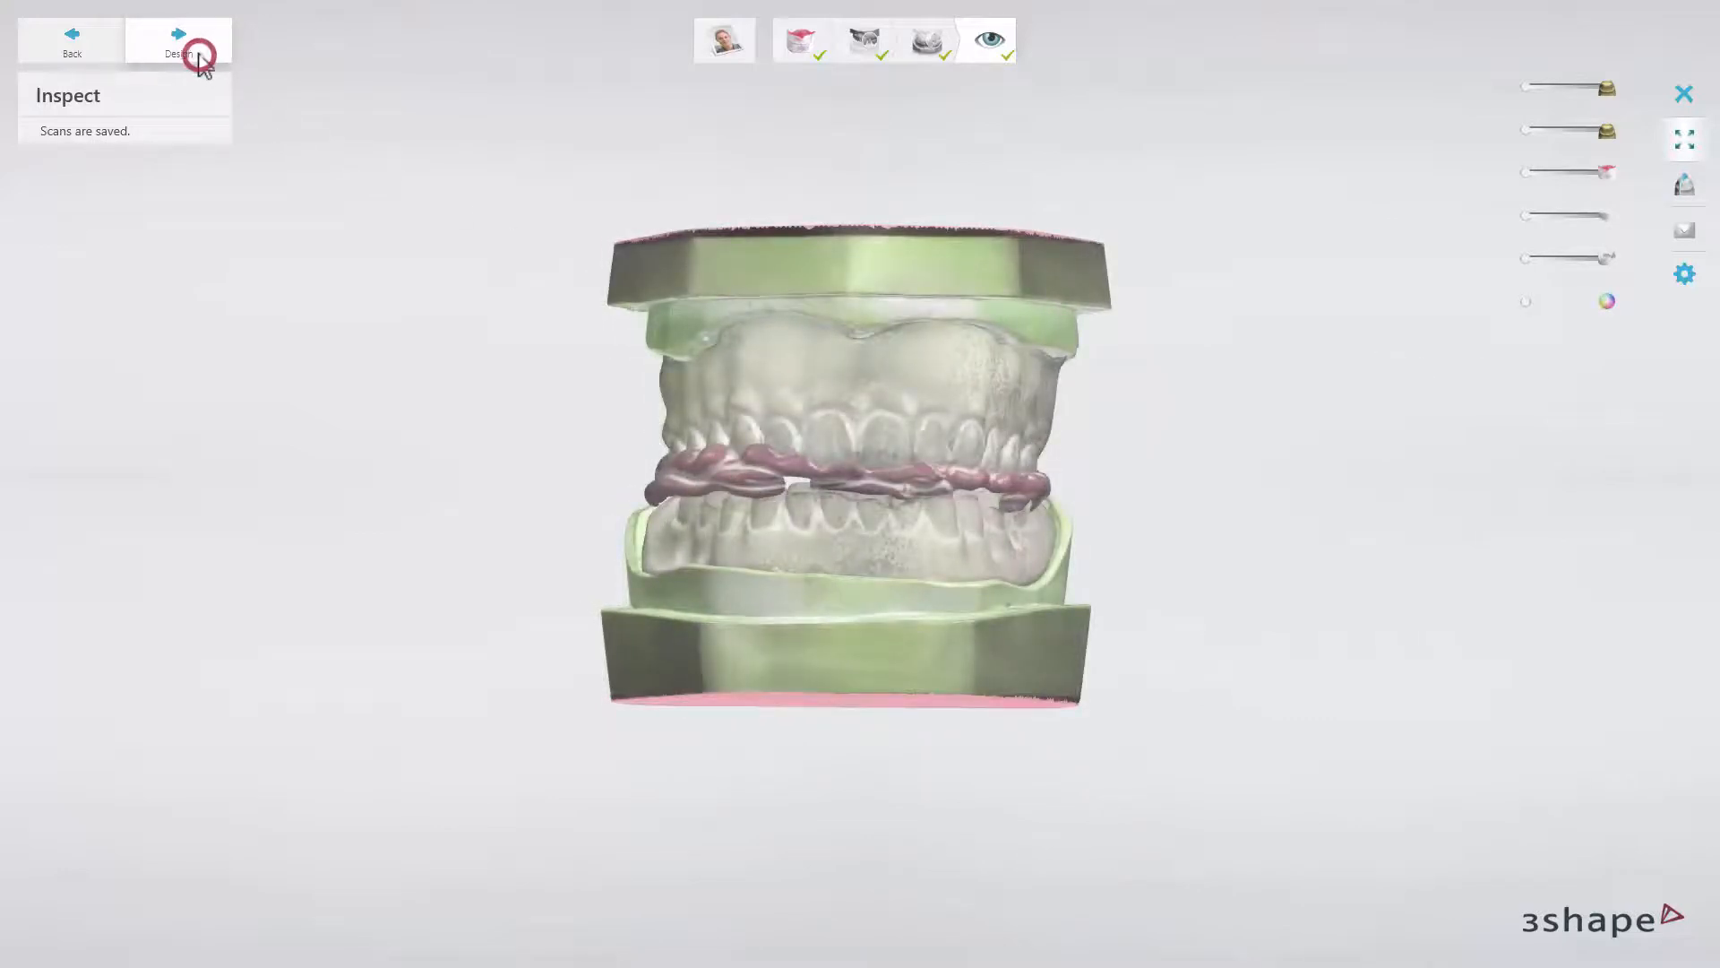
left_click(177, 46)
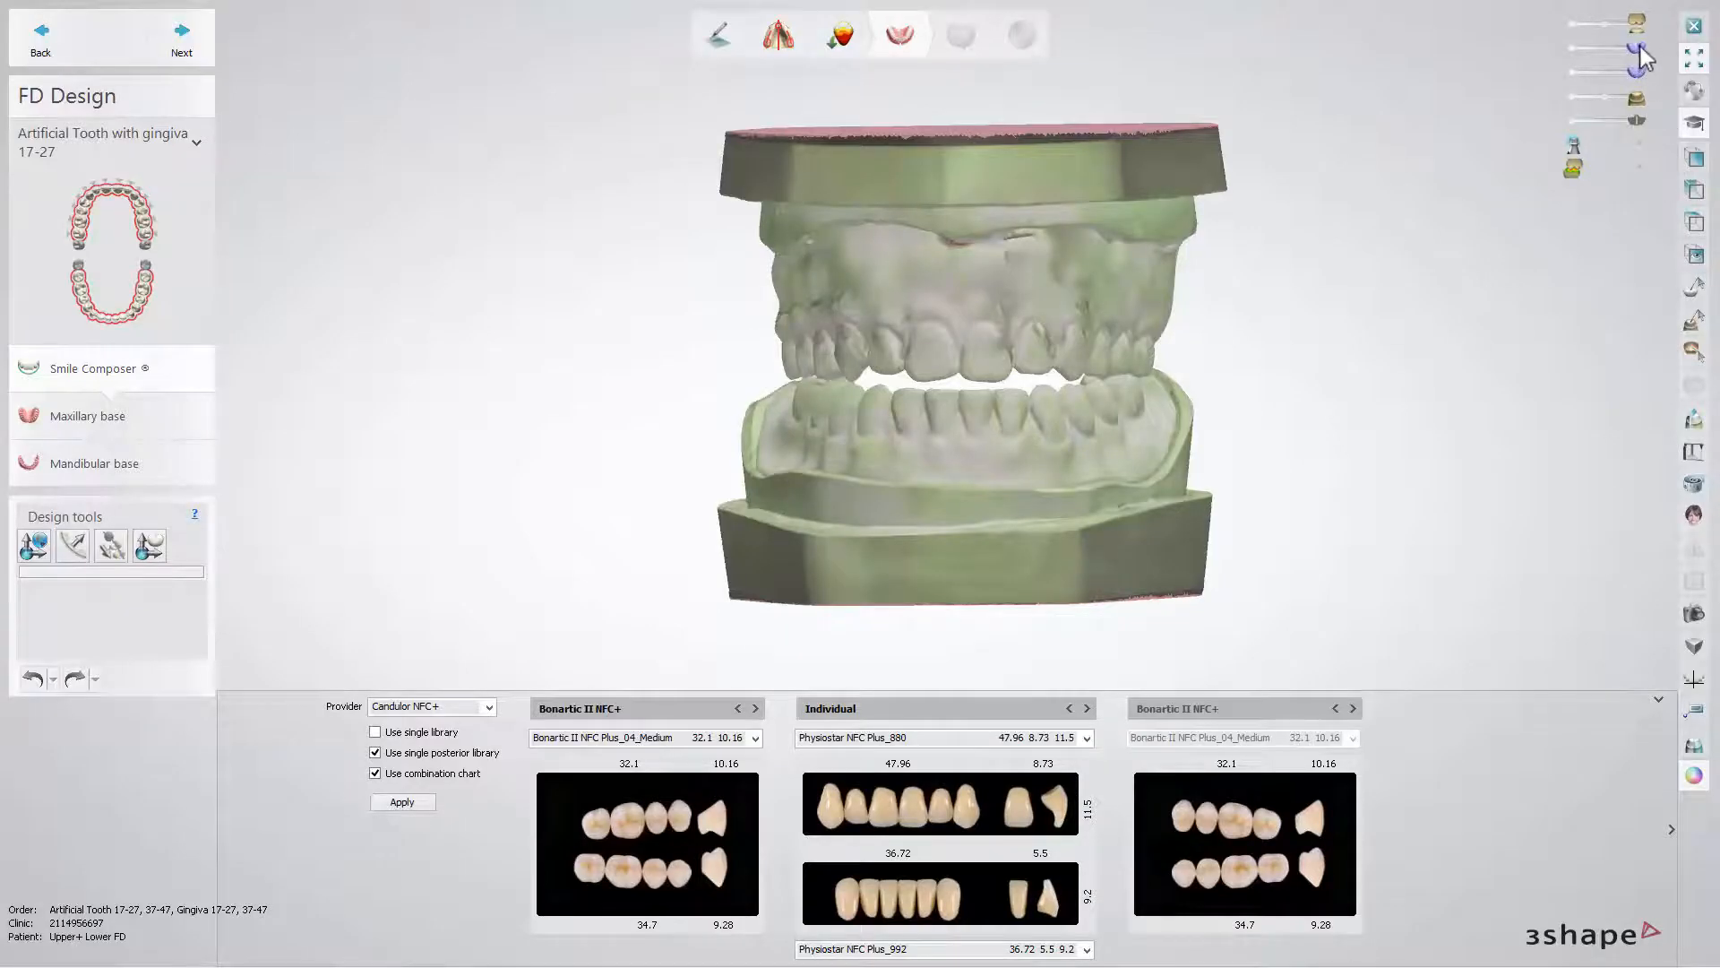